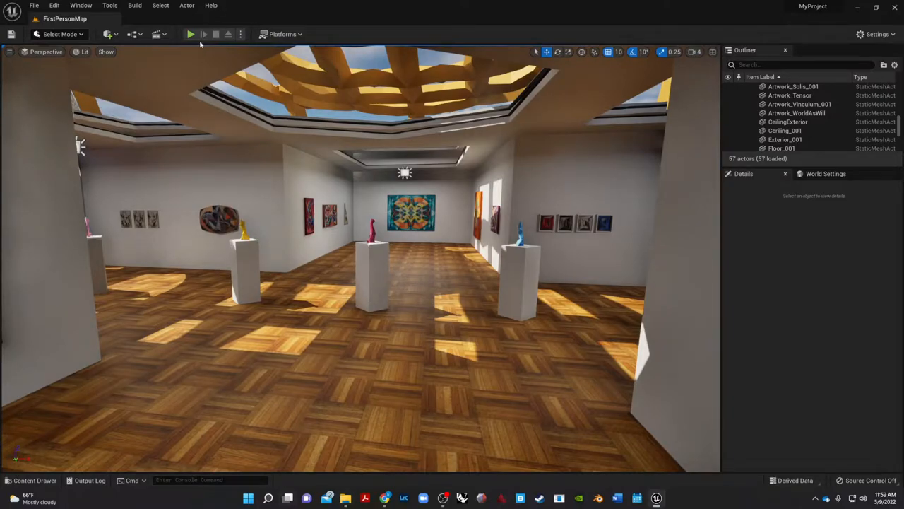
Play-test the gallery level in first person and stop the session.
{"action": "left_click", "coordinate": [189, 34]}
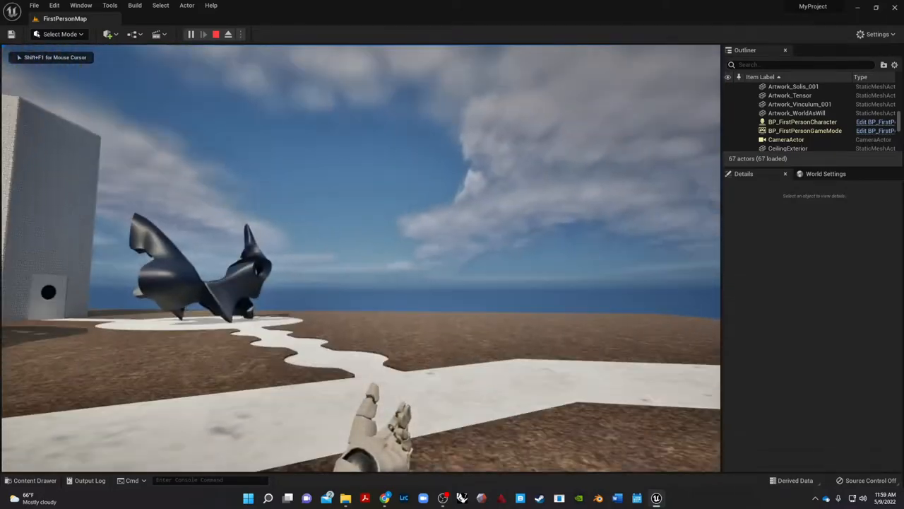
{"action": "left_click", "coordinate": [215, 34]}
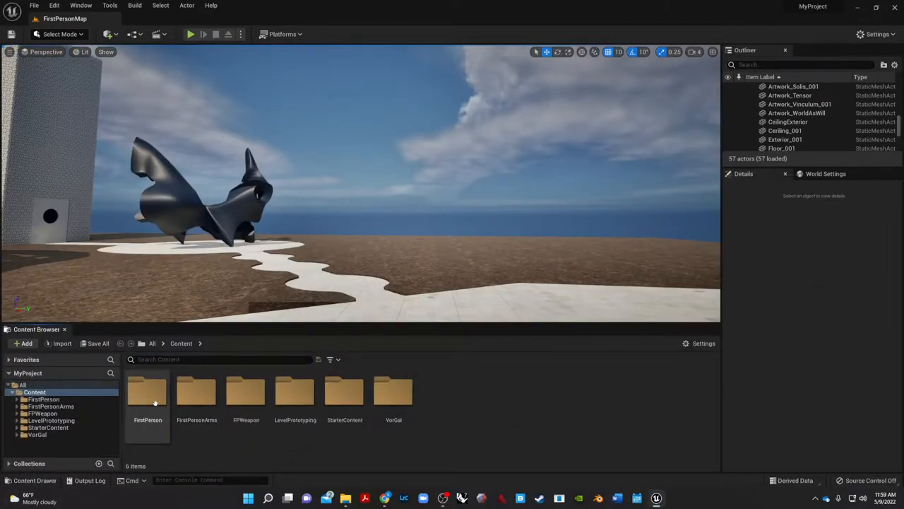
Browse into FirstPerson > Blueprints and select the BP_Rifle blueprint.
{"action": "double_click", "coordinate": [147, 390]}
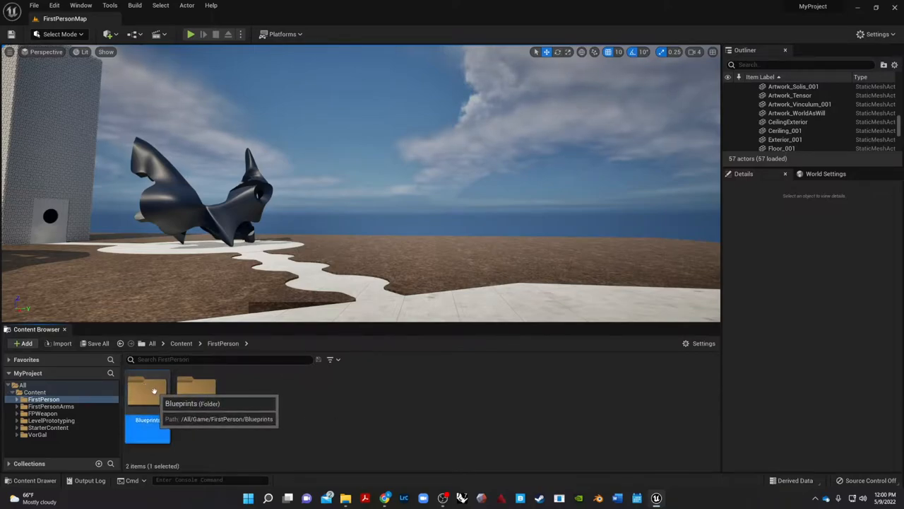
{"action": "double_click", "coordinate": [147, 390]}
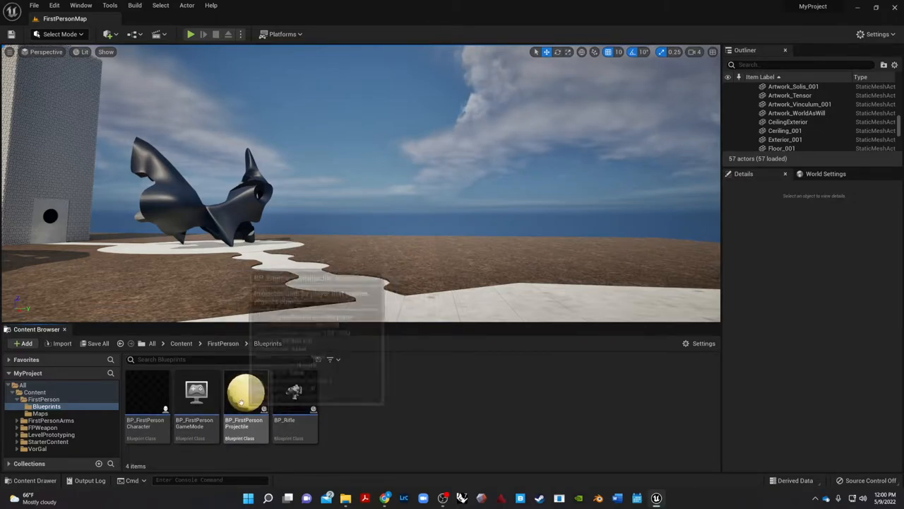
{"action": "mouse_move", "coordinate": [378, 424]}
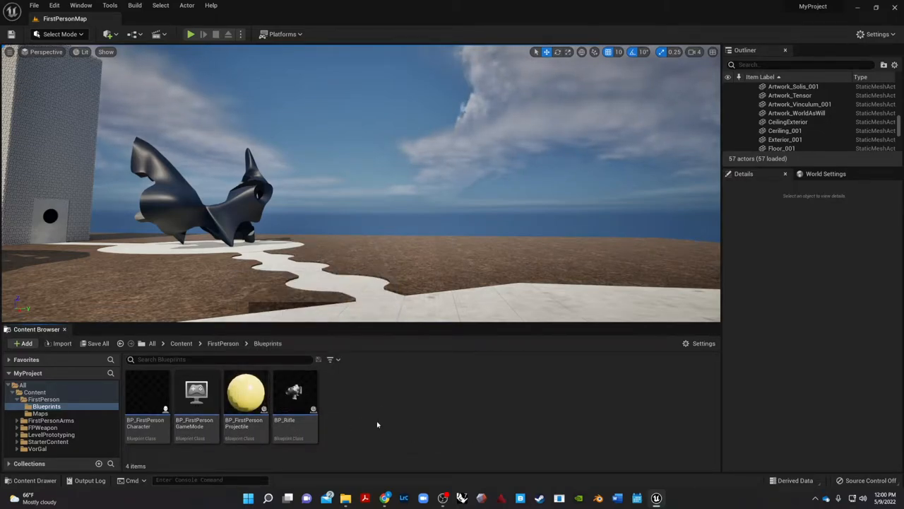
{"action": "left_click", "coordinate": [294, 393]}
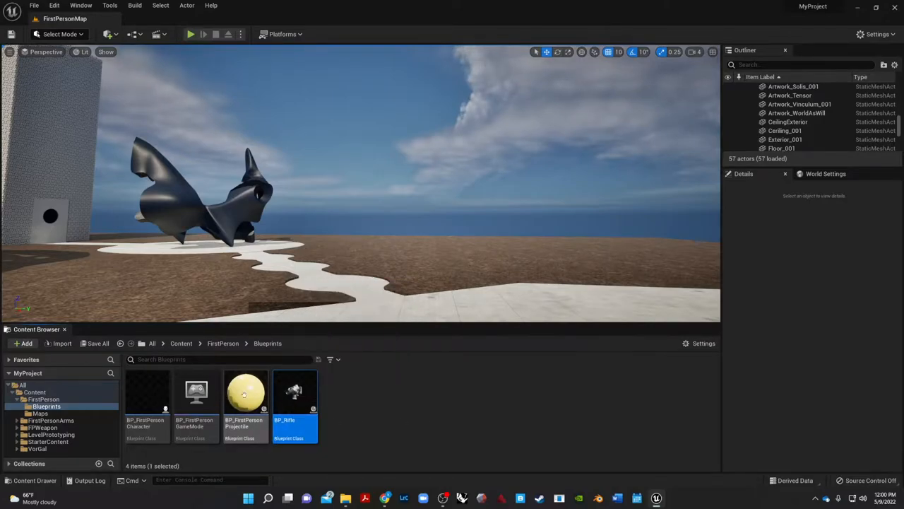
{"action": "mouse_move", "coordinate": [196, 395]}
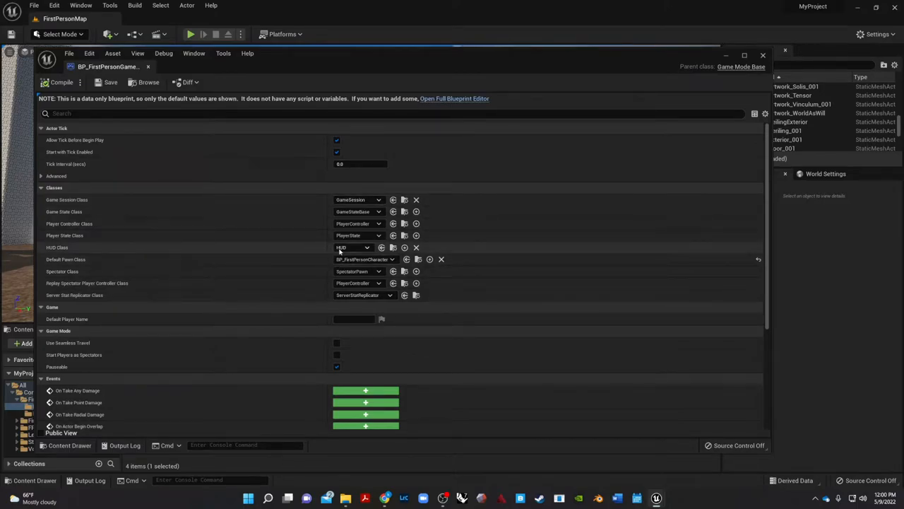
Set the game mode's HUD Class dropdown to HUD.
{"action": "left_click", "coordinate": [366, 247]}
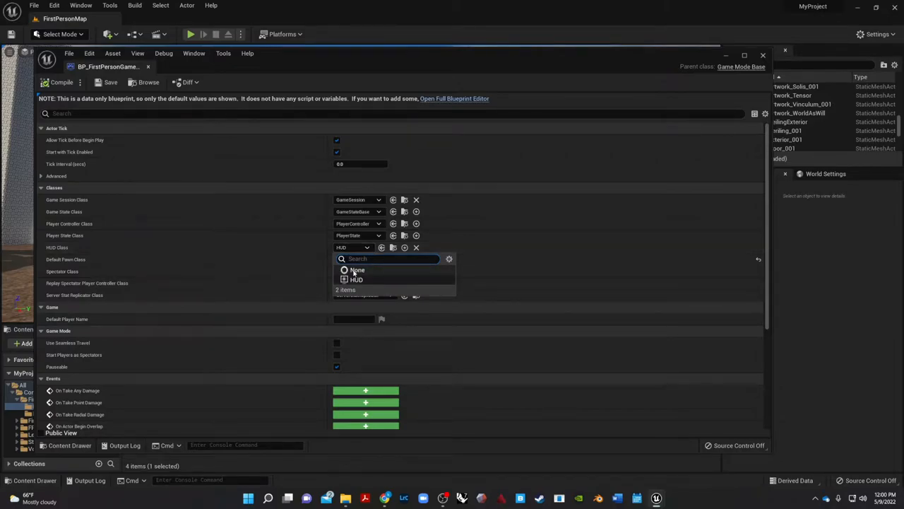
{"action": "left_click", "coordinate": [356, 268]}
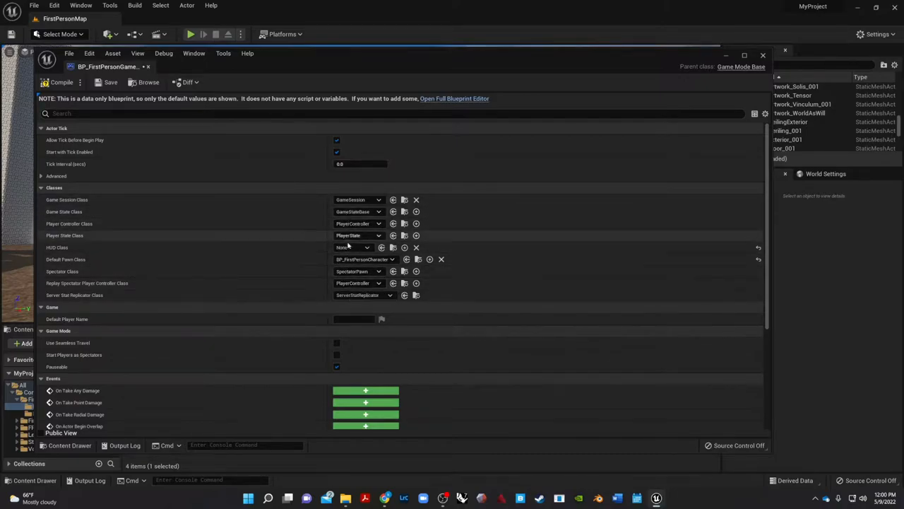
{"action": "mouse_move", "coordinate": [62, 82]}
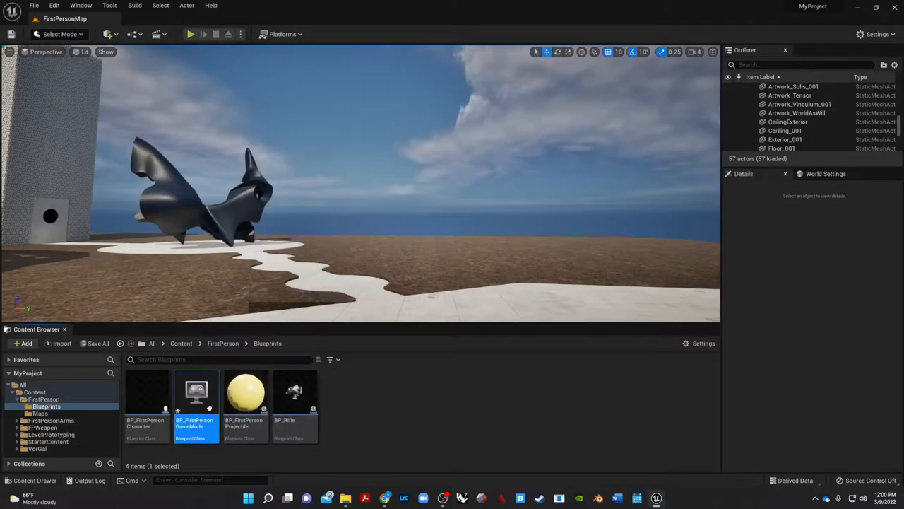
{"action": "mouse_move", "coordinate": [147, 396]}
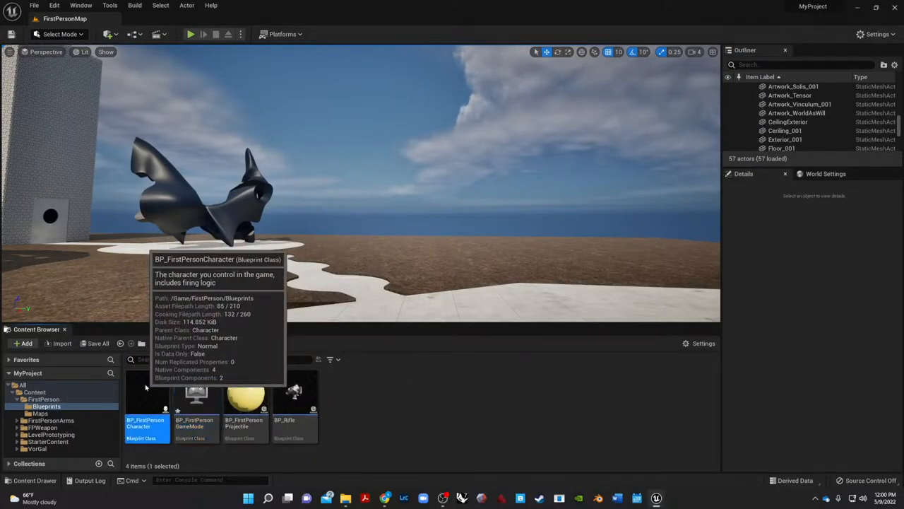
{"action": "double_click", "coordinate": [146, 396]}
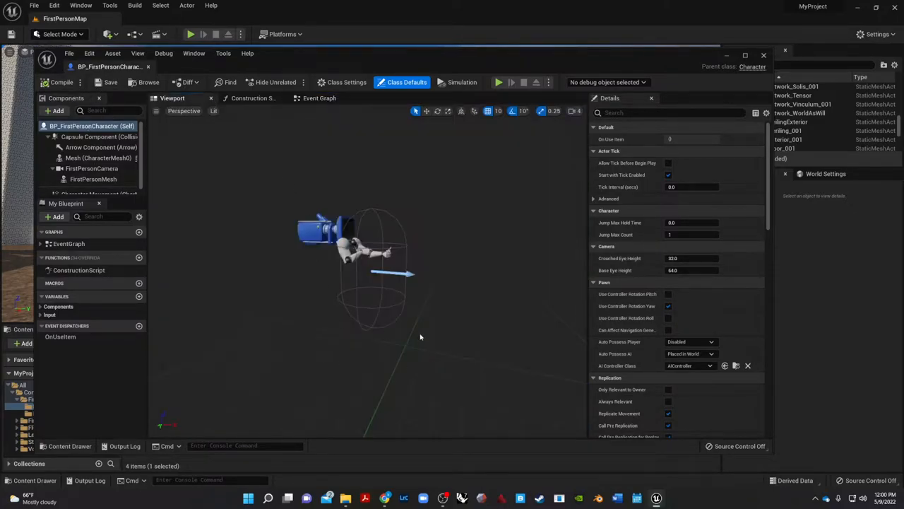
{"action": "left_click", "coordinate": [93, 178]}
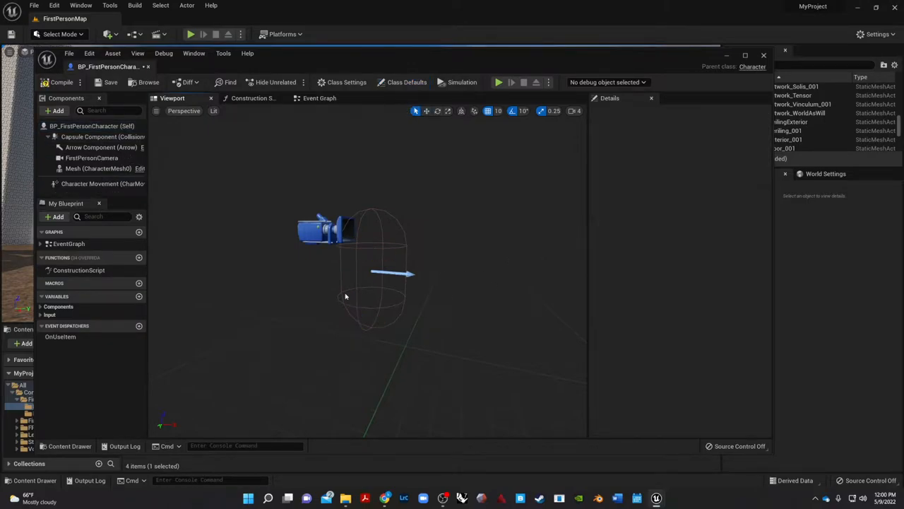
{"action": "mouse_move", "coordinate": [62, 81]}
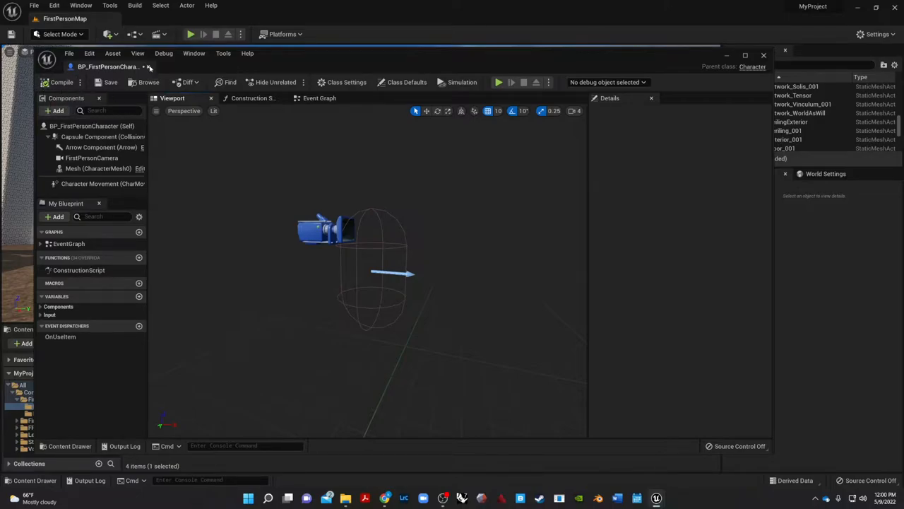
{"action": "mouse_move", "coordinate": [150, 67]}
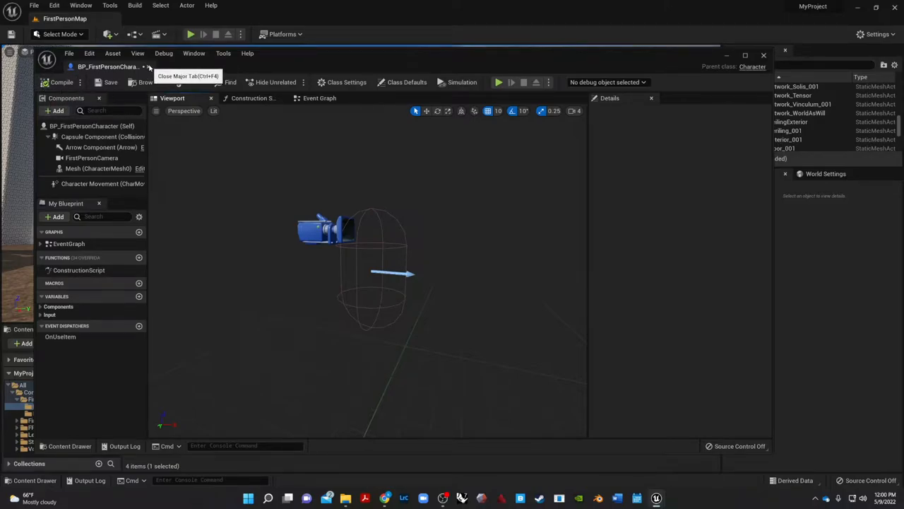
{"action": "left_click", "coordinate": [150, 66]}
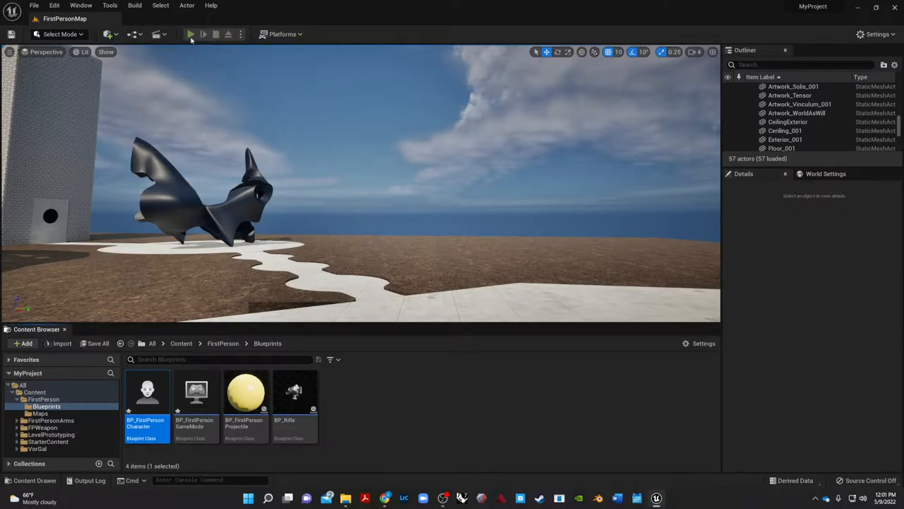
{"action": "left_click", "coordinate": [189, 34]}
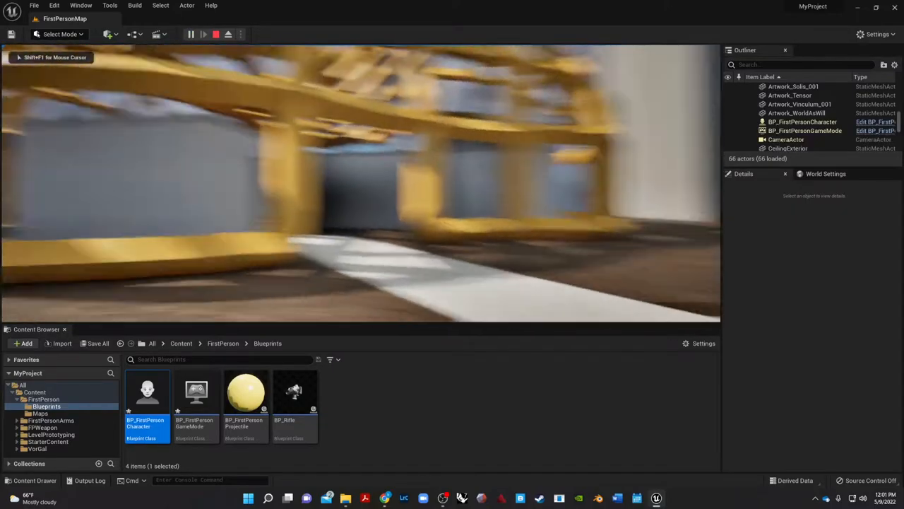
{"action": "left_click", "coordinate": [215, 34]}
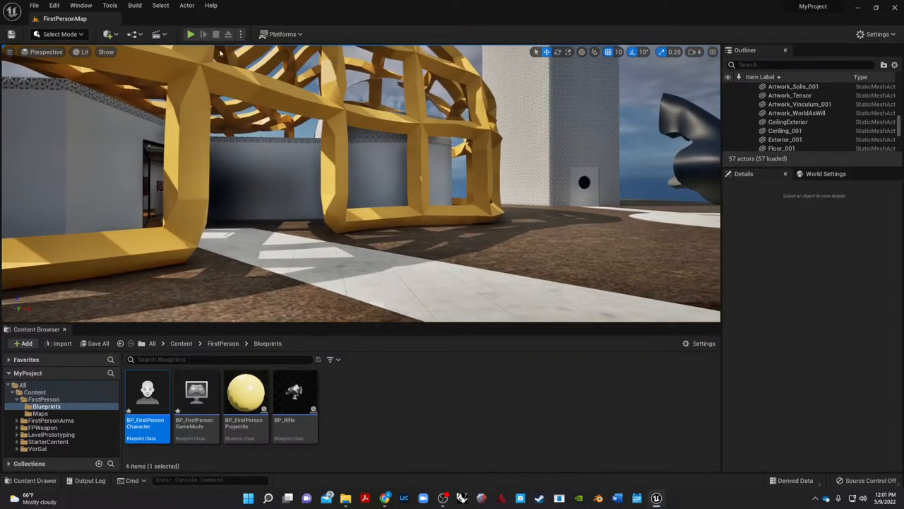
{"action": "left_click", "coordinate": [189, 33]}
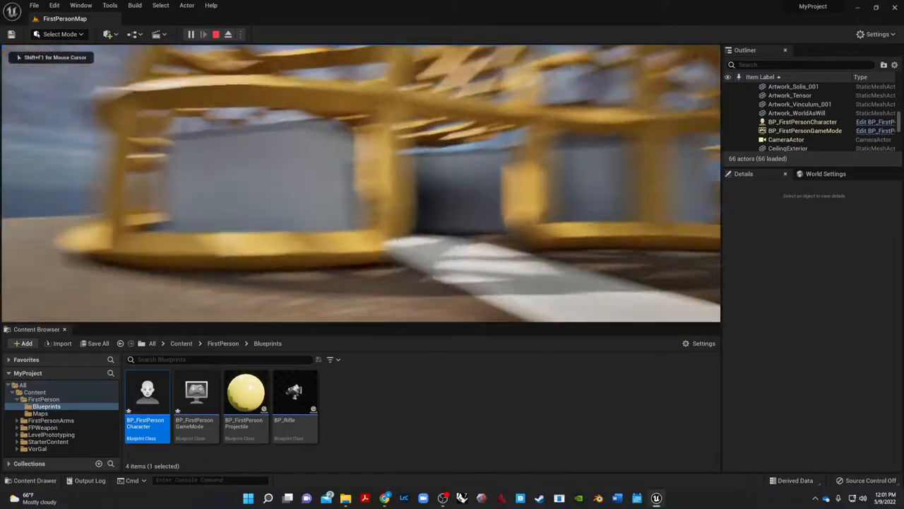
{"action": "left_click", "coordinate": [215, 34]}
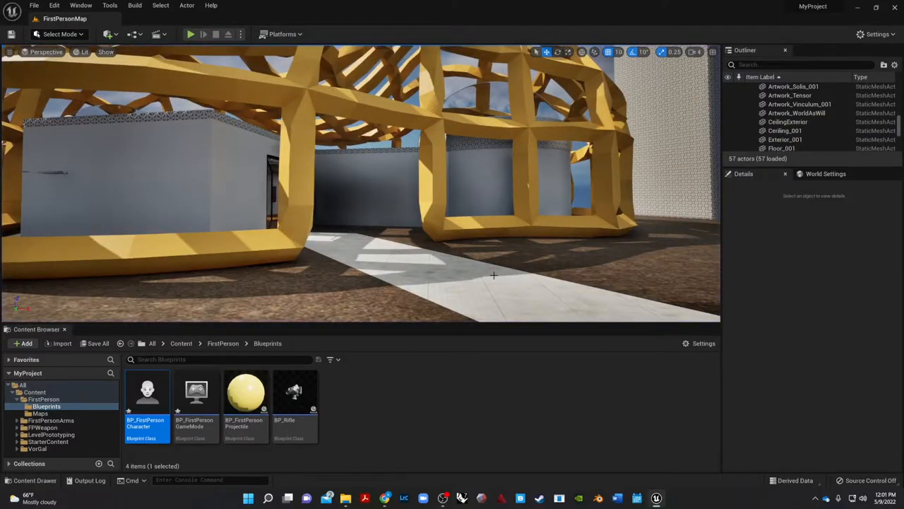
{"action": "left_click", "coordinate": [783, 121]}
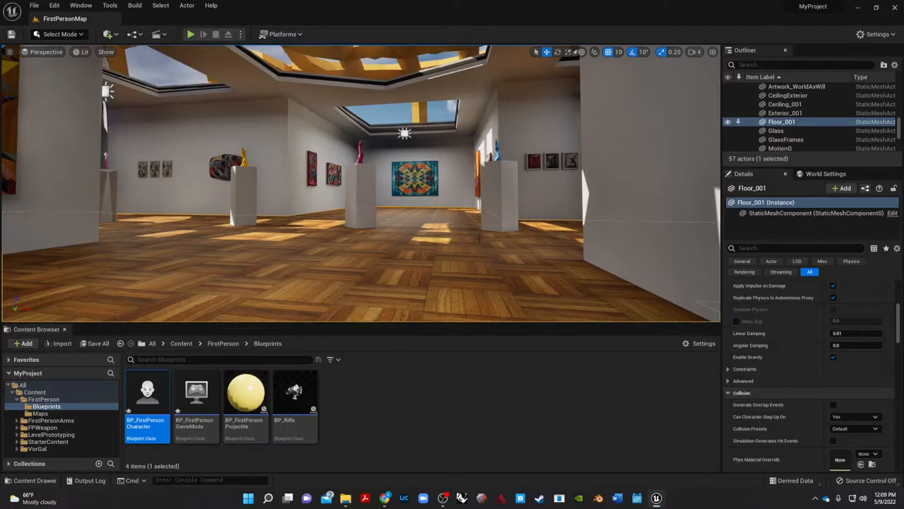
Scroll Floor_001's Details to Materials and open the diffuse_0_003 material.
{"action": "scroll", "scroll_direction": "down", "scroll_amount": 3}
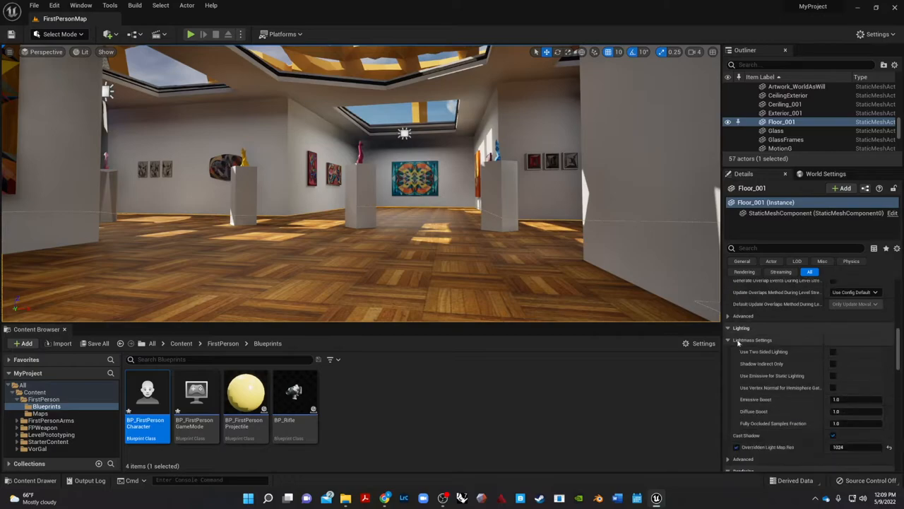
{"action": "scroll", "scroll_direction": "down", "scroll_amount": 3}
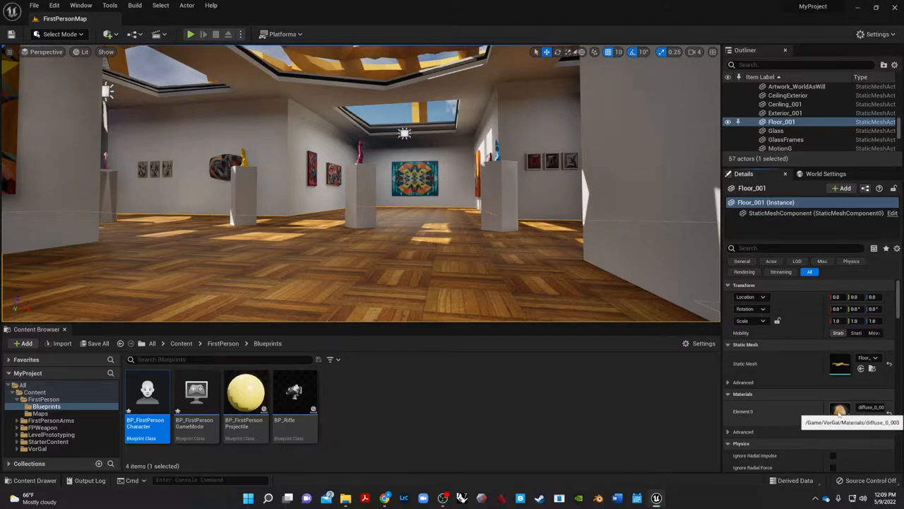
{"action": "double_click", "coordinate": [841, 409]}
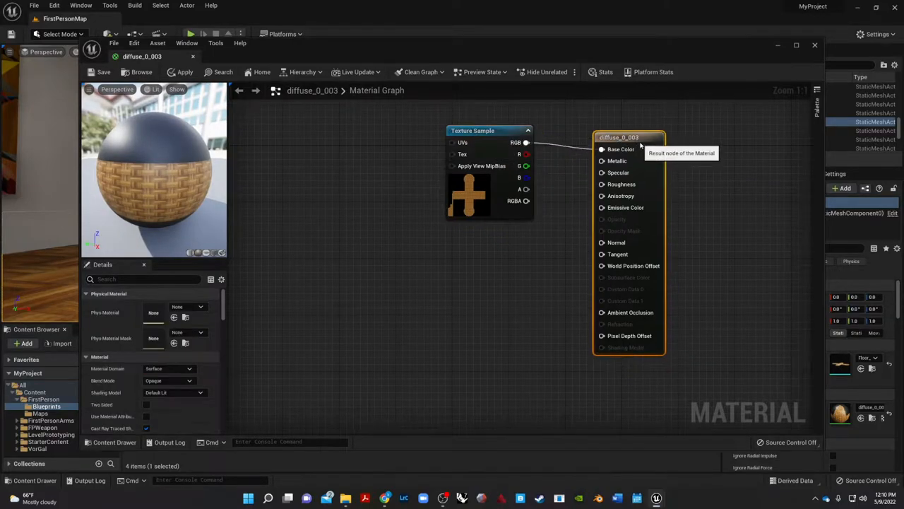
{"action": "mouse_move", "coordinate": [602, 195]}
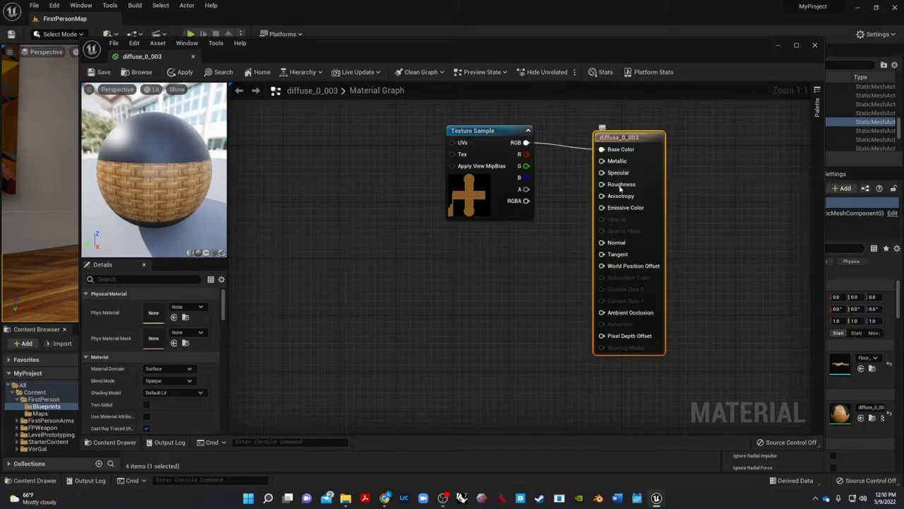
{"action": "mouse_move", "coordinate": [621, 183]}
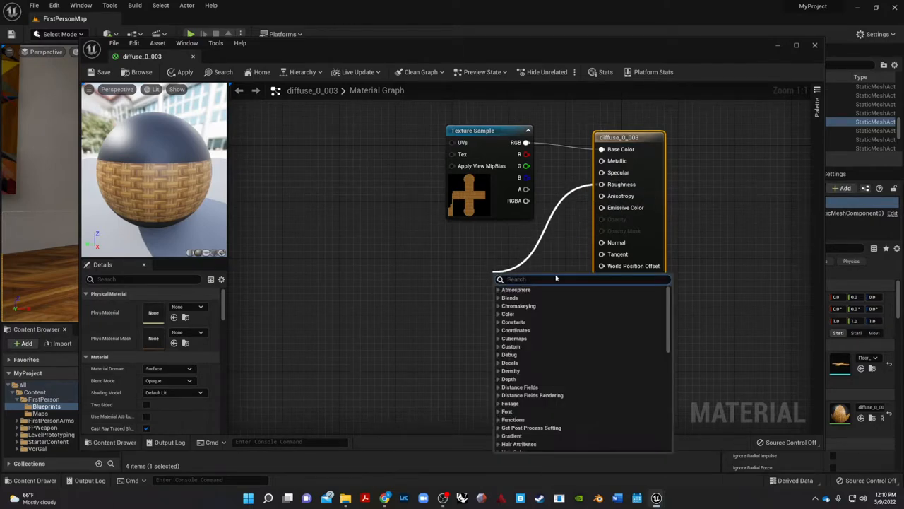
Add a Constant node valued 0.25 to the roughness input and apply it.
{"action": "type", "text": "cons"}
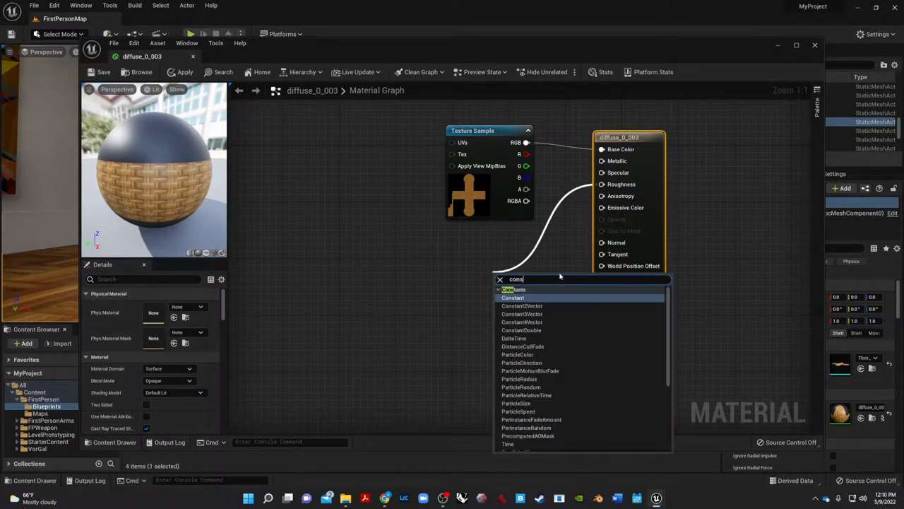
{"action": "mouse_move", "coordinate": [513, 297]}
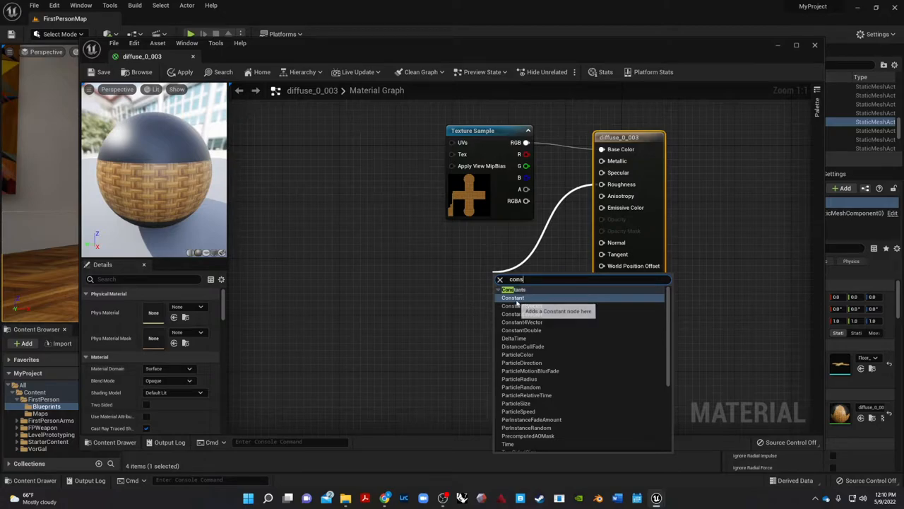
{"action": "left_click", "coordinate": [513, 297]}
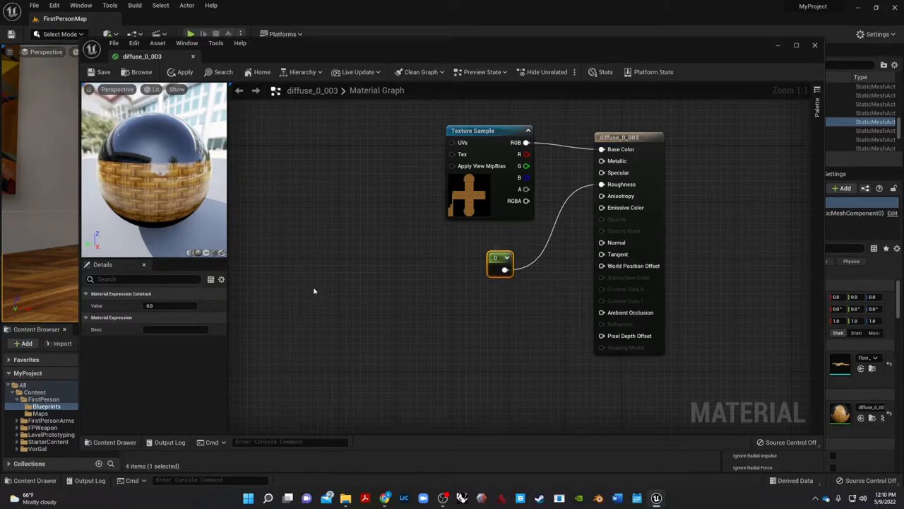
{"action": "mouse_move", "coordinate": [571, 275]}
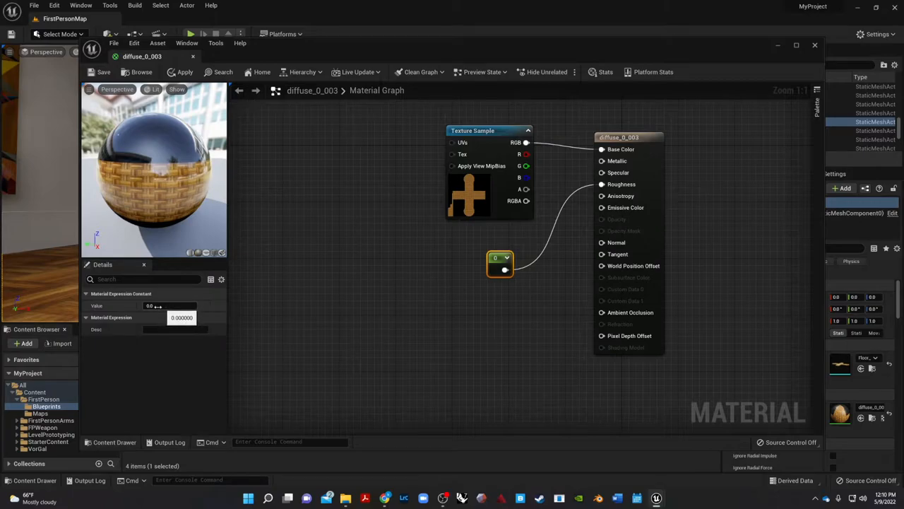
{"action": "type", "text": "0.25"}
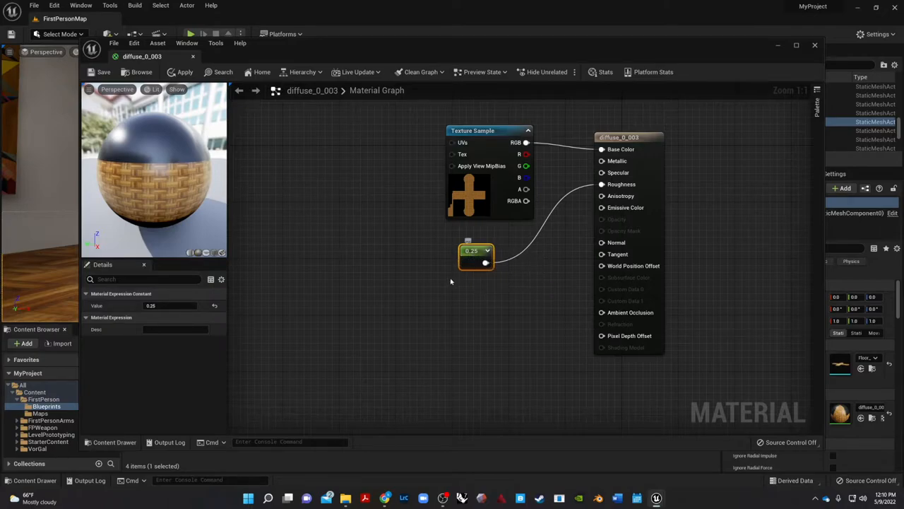
{"action": "mouse_move", "coordinate": [511, 313]}
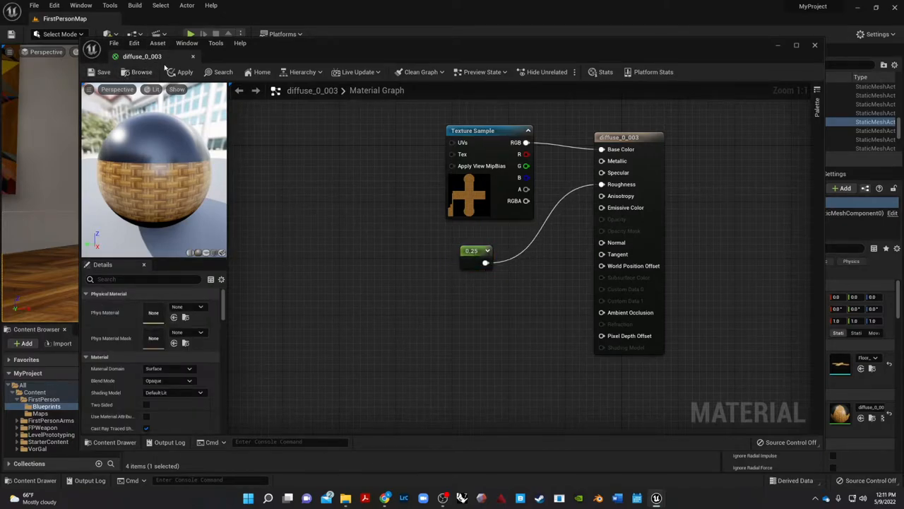
{"action": "left_click", "coordinate": [181, 70]}
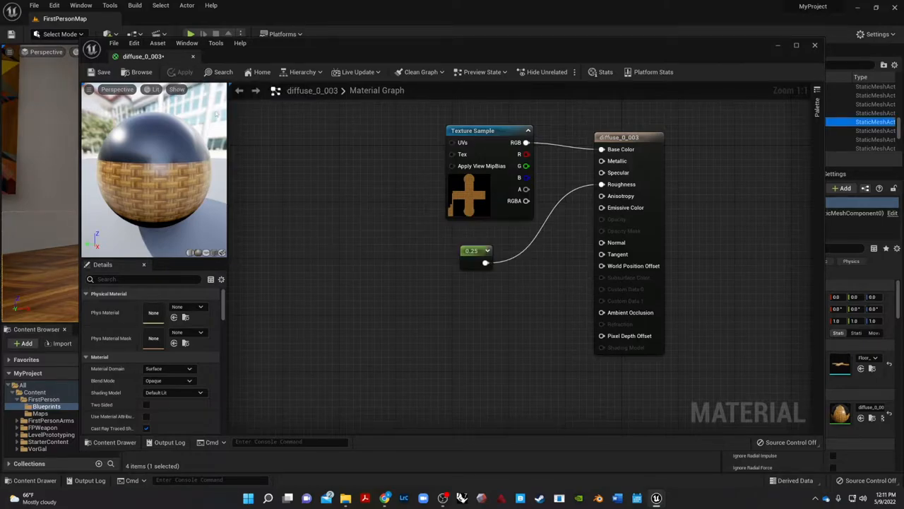
{"action": "mouse_move", "coordinate": [192, 57]}
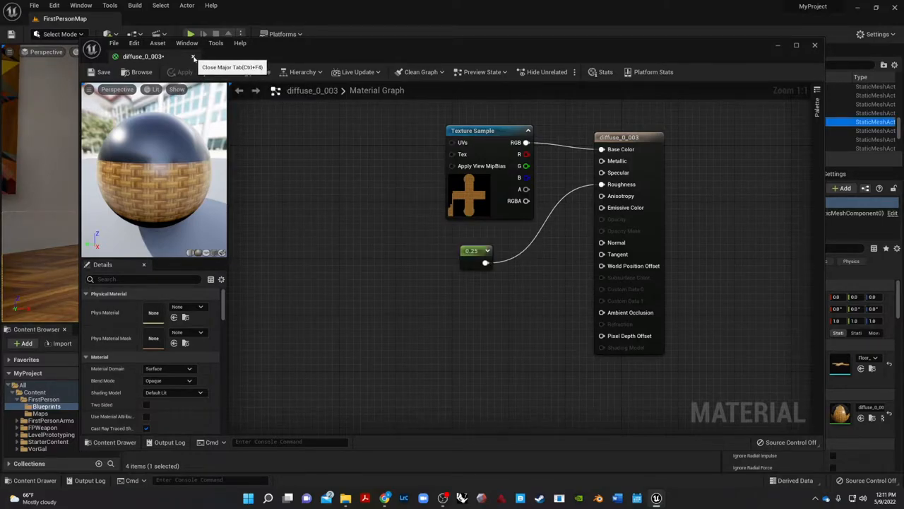
{"action": "left_click", "coordinate": [194, 57]}
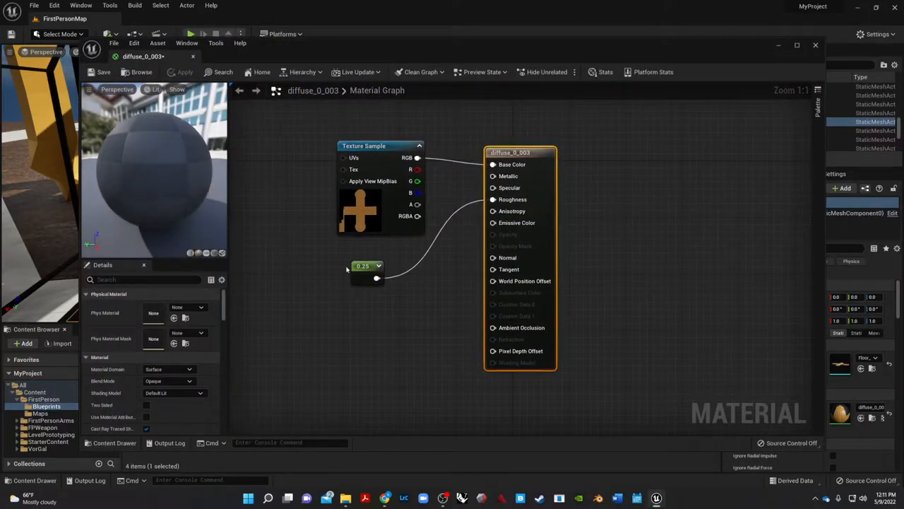
Change the roughness constant to 0.1, save diffuse_0_003 and close its editor.
{"action": "left_click", "coordinate": [367, 271]}
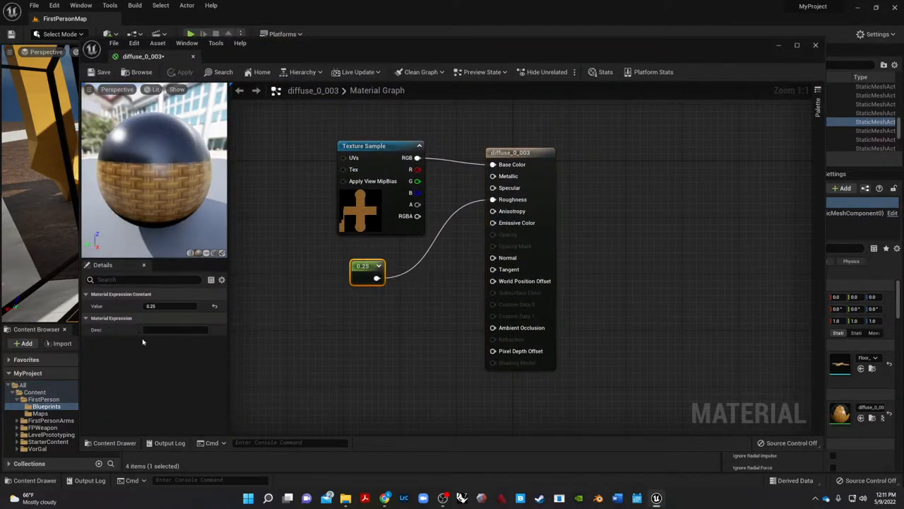
{"action": "left_click", "coordinate": [169, 305]}
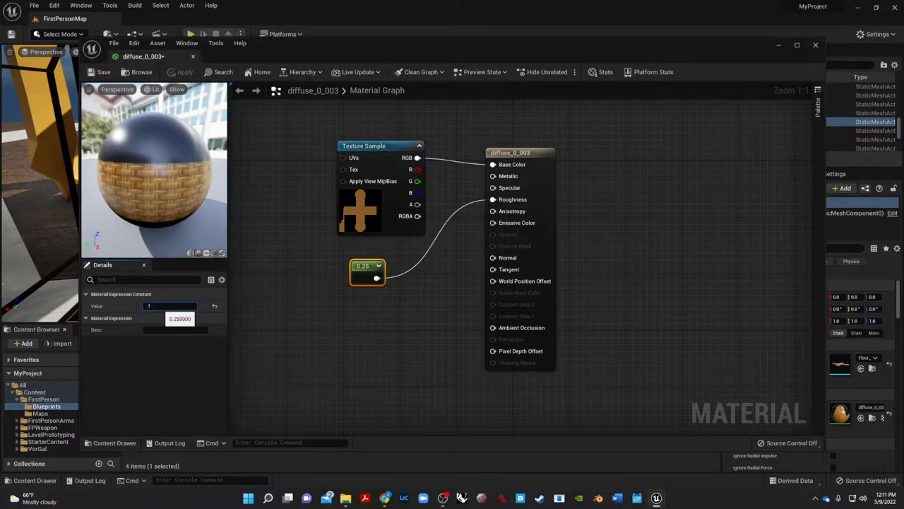
{"action": "type", "text": "0.1"}
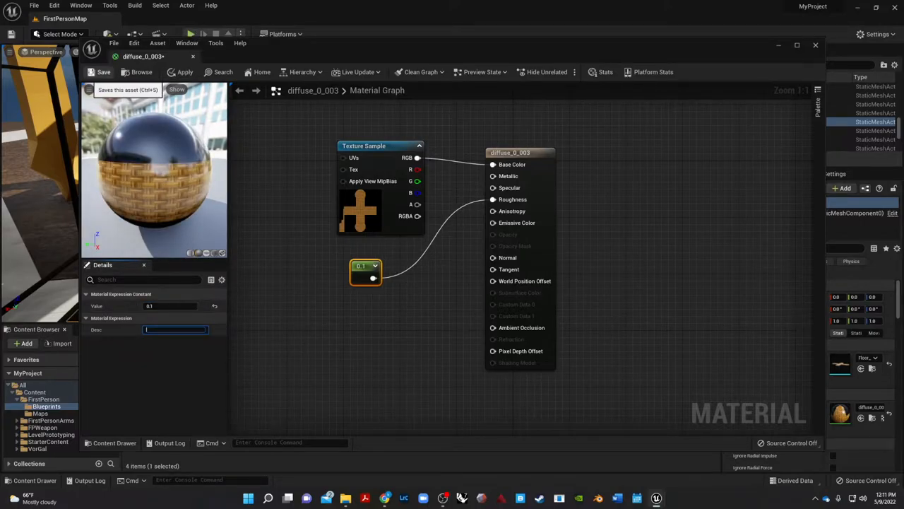
{"action": "left_click", "coordinate": [103, 70]}
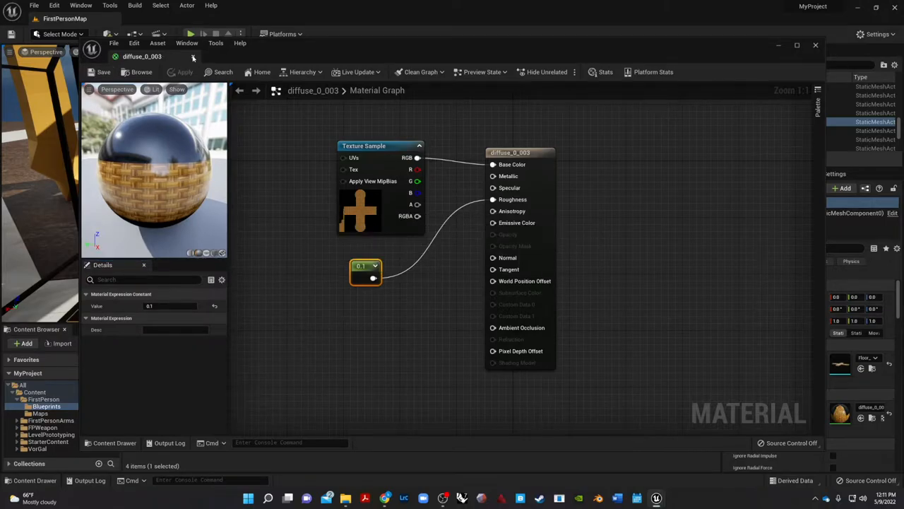
{"action": "left_click", "coordinate": [817, 44]}
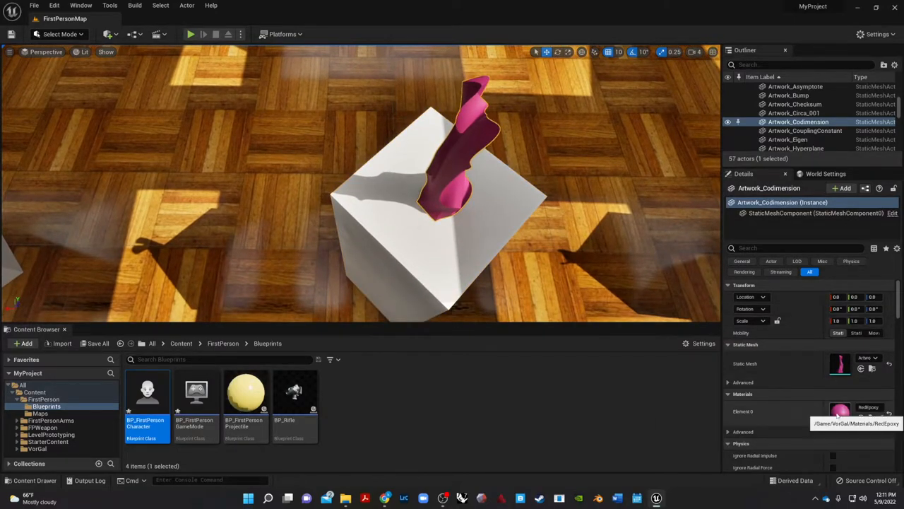
Open the RedEpoxy material and nudge its Param colour node.
{"action": "double_click", "coordinate": [841, 409]}
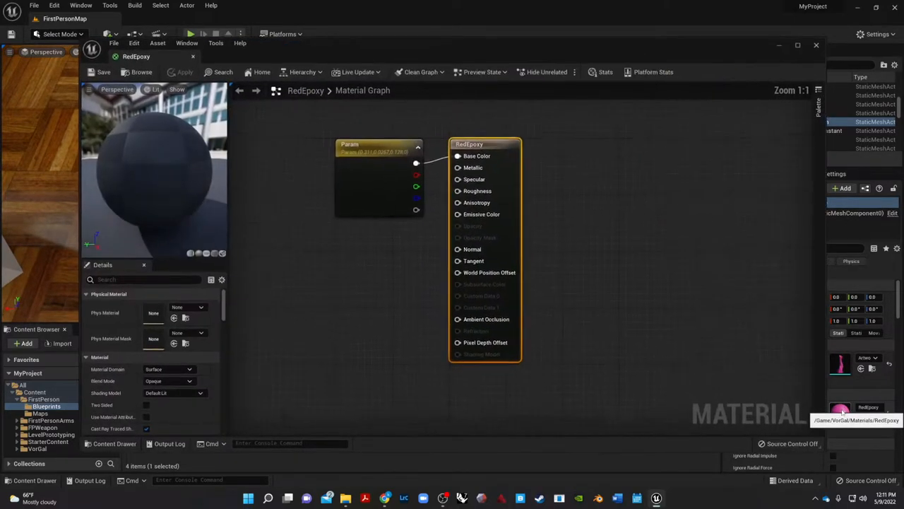
{"action": "left_click", "coordinate": [374, 147]}
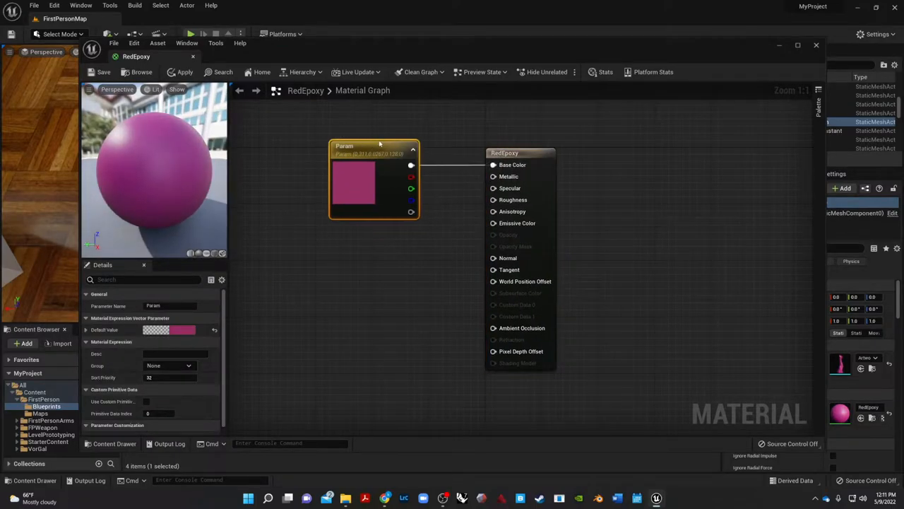
{"action": "left_click_drag", "start_coordinate": [373, 181], "coordinate": [380, 173]}
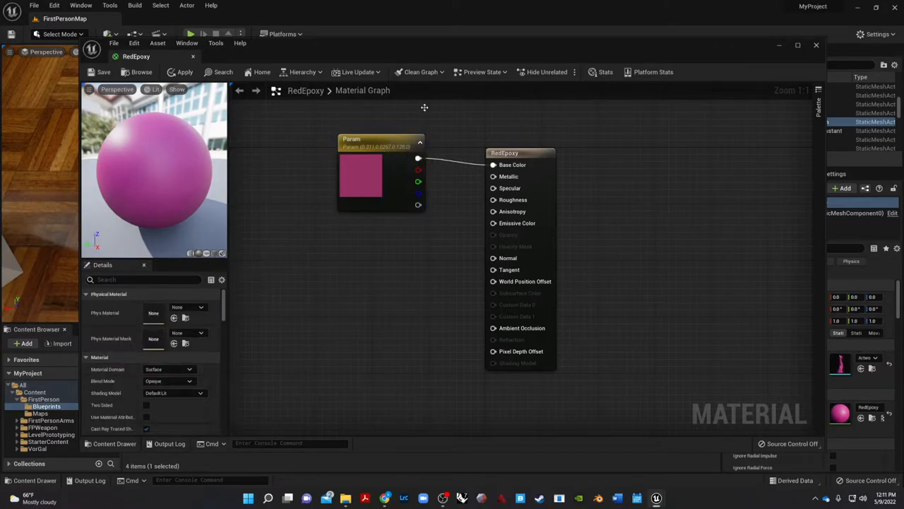
Switch RedEpoxy's Blend Mode from Opaque to Masked in Details.
{"action": "scroll", "scroll_direction": "down", "scroll_amount": 3}
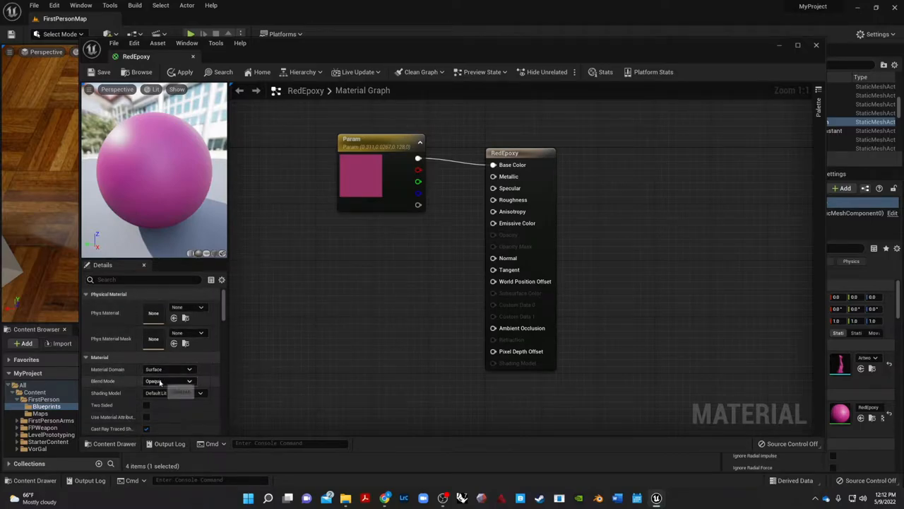
{"action": "left_click", "coordinate": [168, 382]}
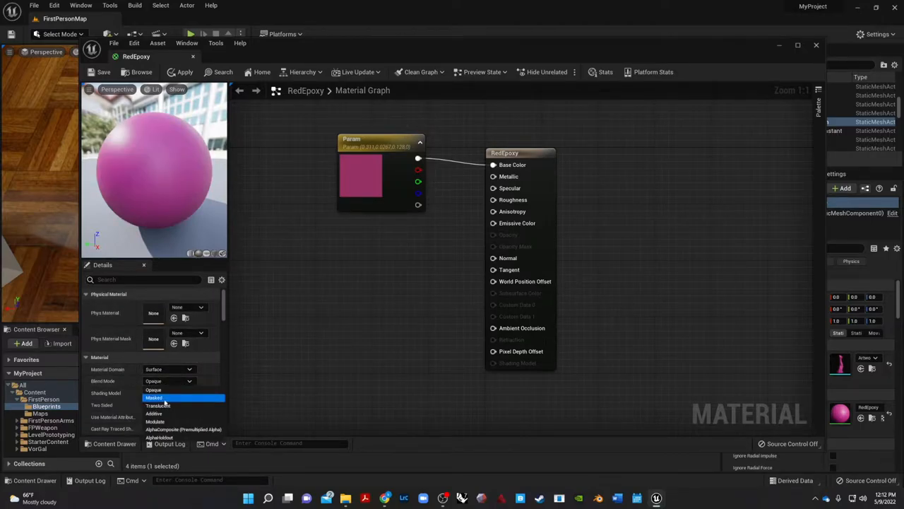
{"action": "left_click", "coordinate": [154, 397]}
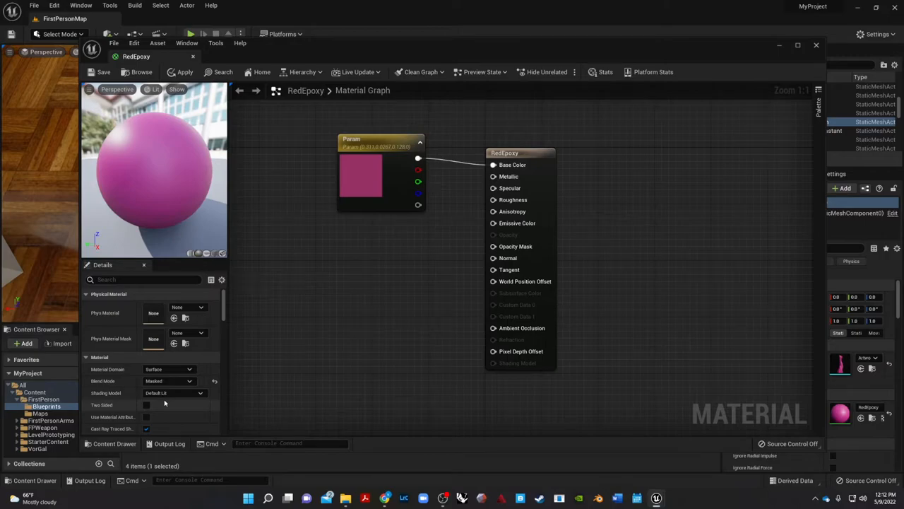
{"action": "left_click", "coordinate": [169, 381]}
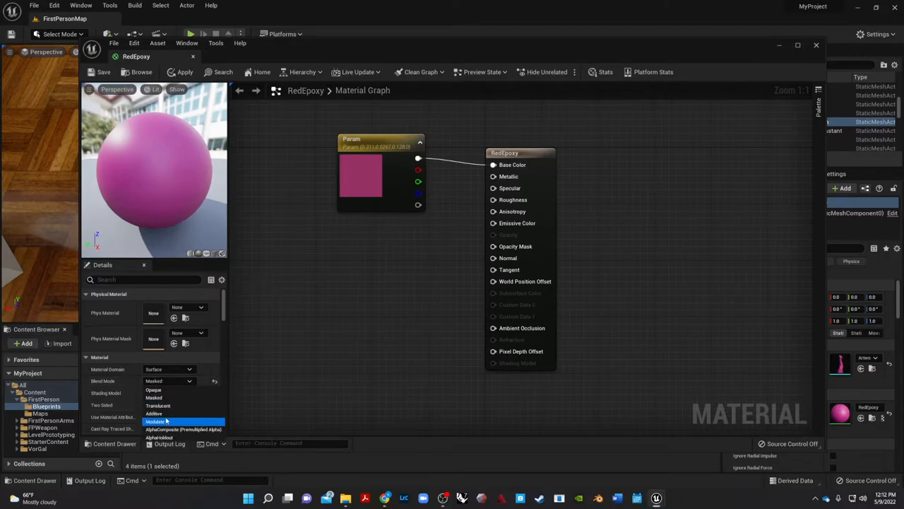
{"action": "mouse_move", "coordinate": [182, 437]}
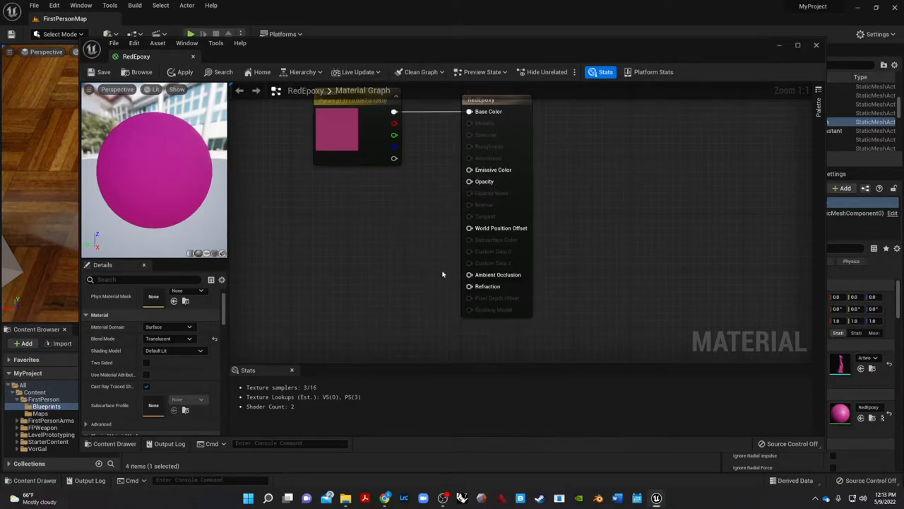
{"action": "mouse_move", "coordinate": [469, 181]}
{"action": "type", "text": "c"}
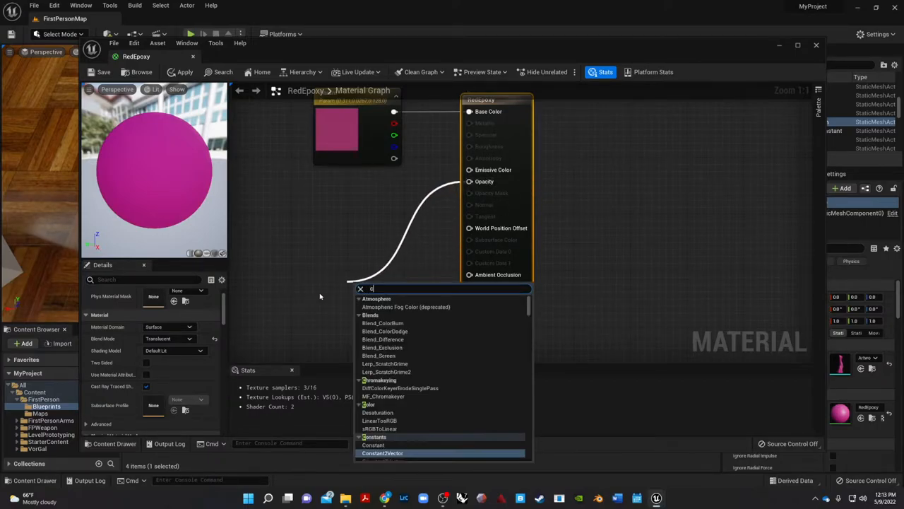
Add a Constant node for the opacity input in the RedEpoxy graph.
{"action": "type", "text": "onstant"}
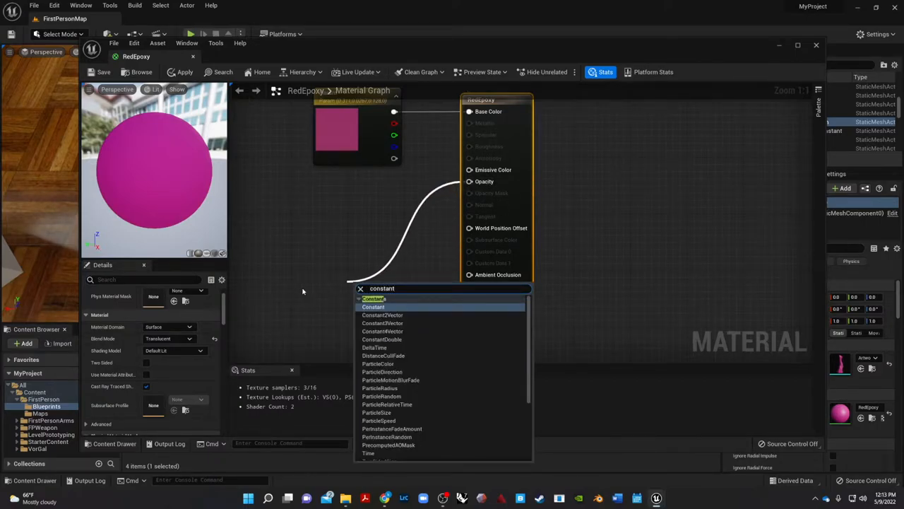
{"action": "mouse_move", "coordinate": [373, 306]}
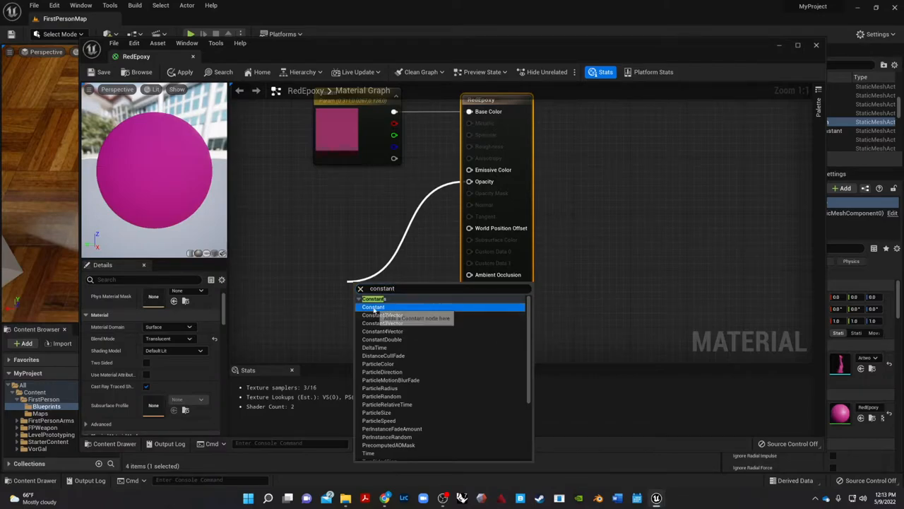
{"action": "left_click", "coordinate": [373, 306]}
{"action": "type", "text": "0.1"}
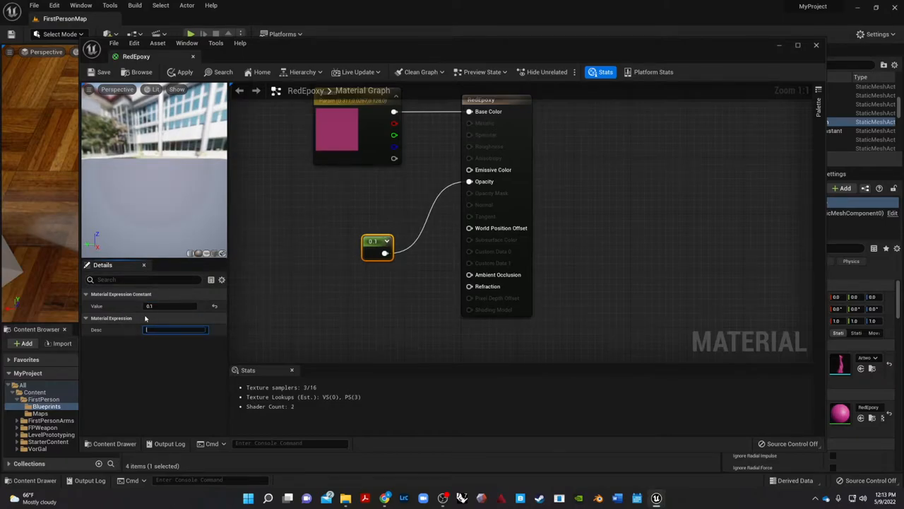
{"action": "left_click", "coordinate": [169, 305]}
{"action": "type", "text": "0.2"}
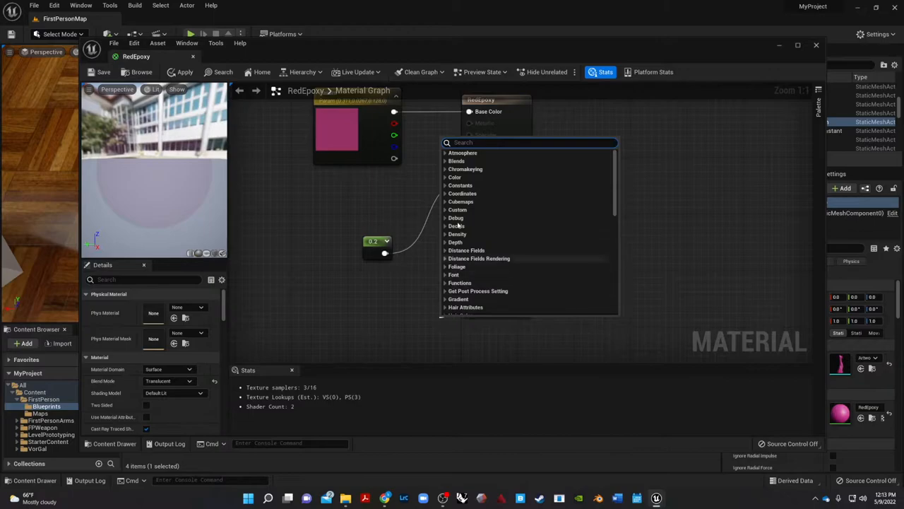
Add a second Constant node below the first and apply the material changes.
{"action": "type", "text": "consta"}
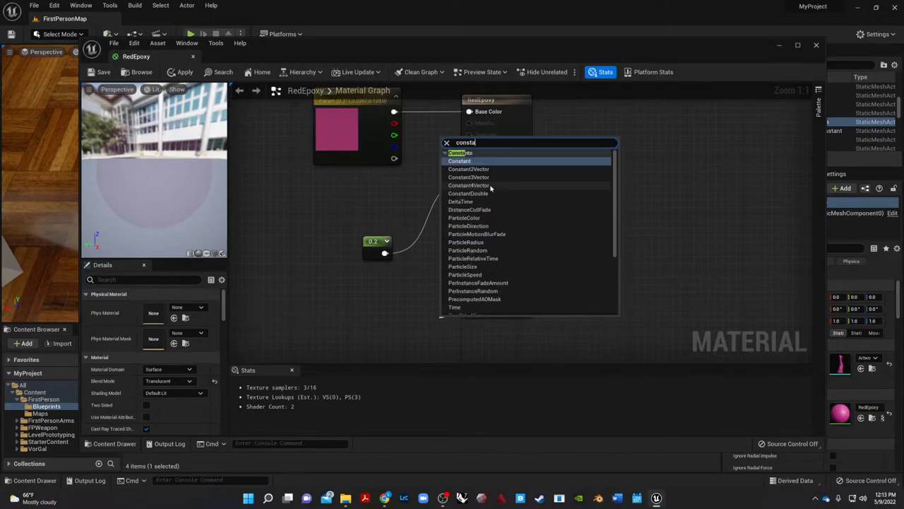
{"action": "left_click", "coordinate": [459, 161]}
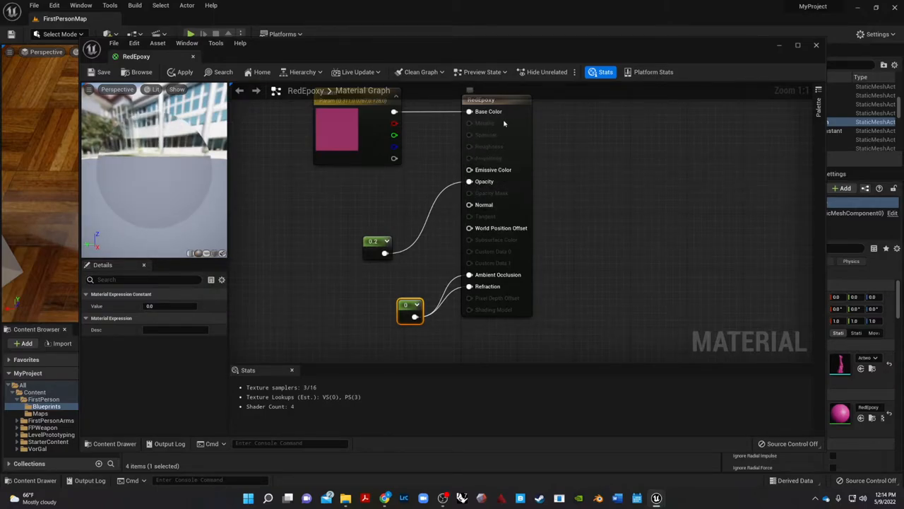
{"action": "left_click", "coordinate": [184, 71]}
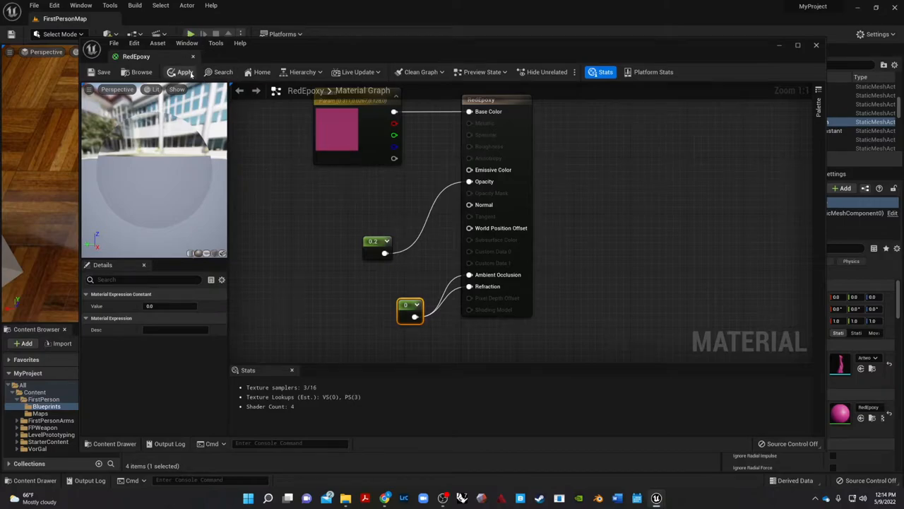
{"action": "left_click", "coordinate": [183, 71]}
{"action": "type", "text": "0.5"}
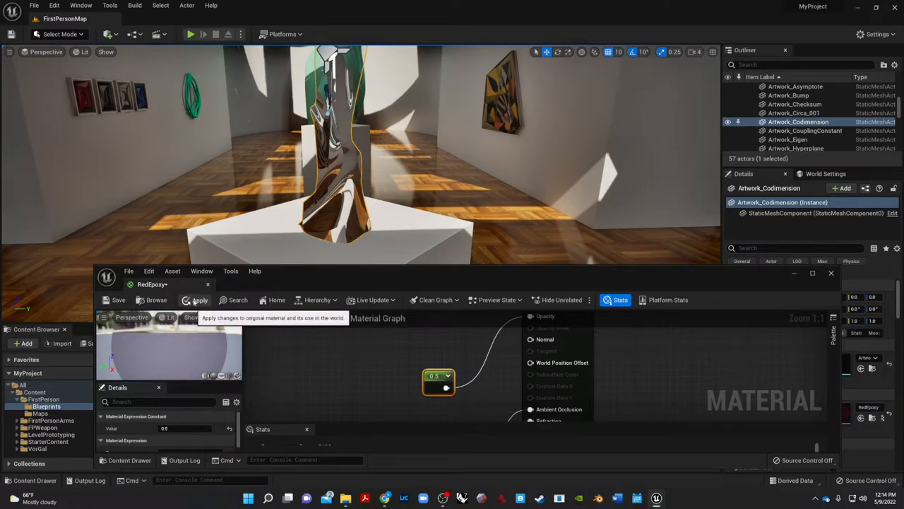
Set the first RedEpoxy constant to 0.8 and apply it to the statue.
{"action": "left_click", "coordinate": [201, 299]}
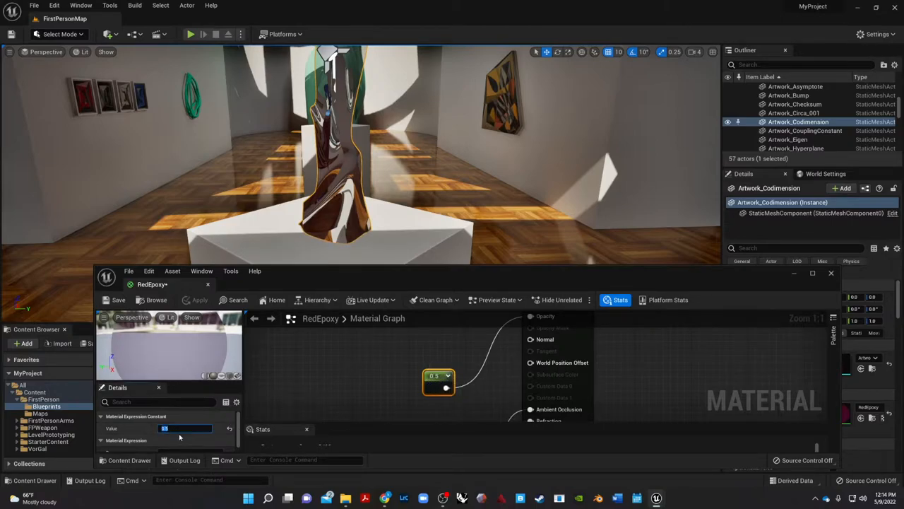
{"action": "type", "text": "0.8"}
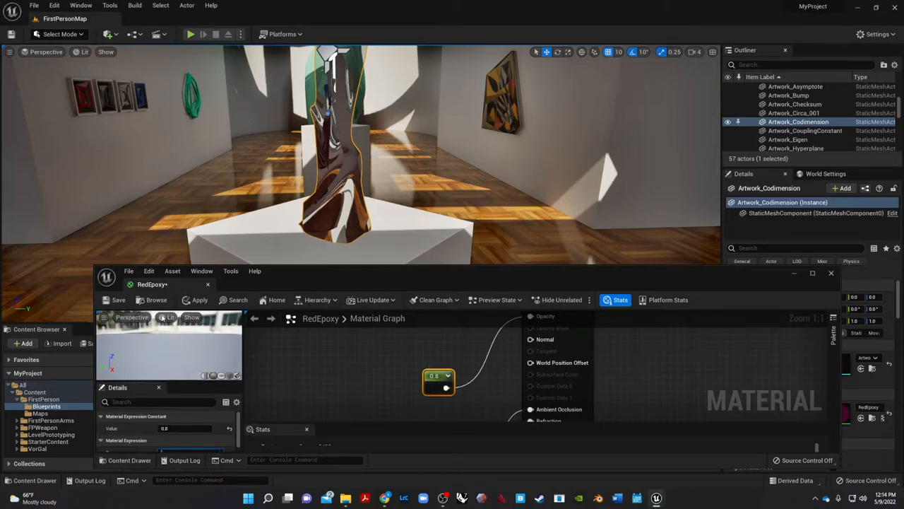
{"action": "left_click", "coordinate": [201, 300]}
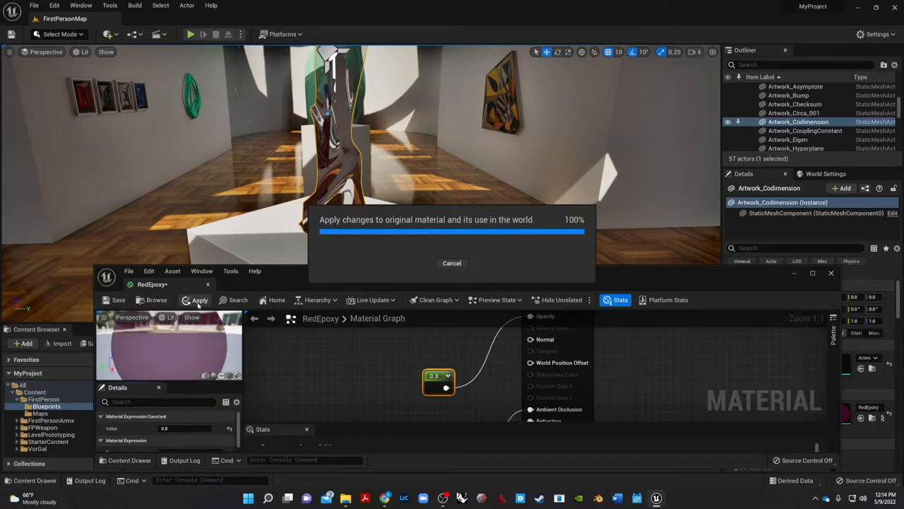
{"action": "left_click", "coordinate": [201, 300]}
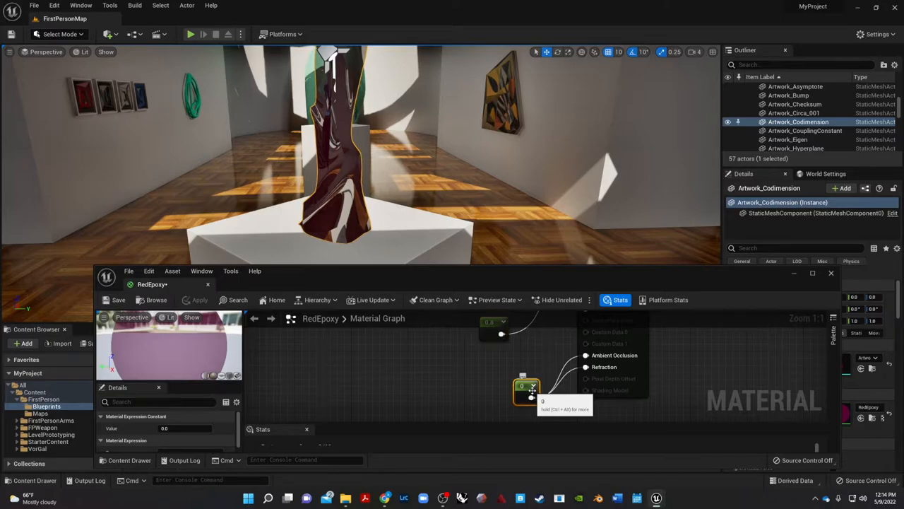
Set the second constant to 0.9 and apply the material to the statue.
{"action": "left_click", "coordinate": [186, 428]}
{"action": "type", "text": "0.5"}
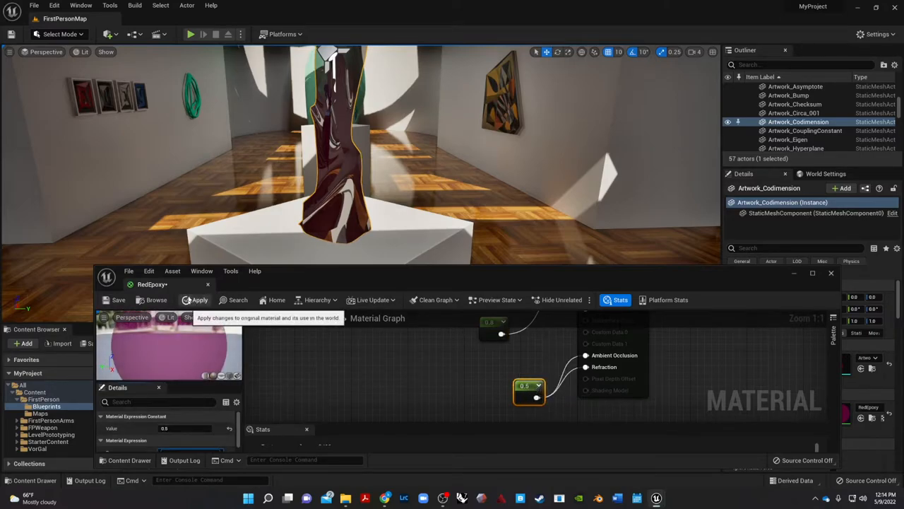
{"action": "left_click", "coordinate": [200, 300]}
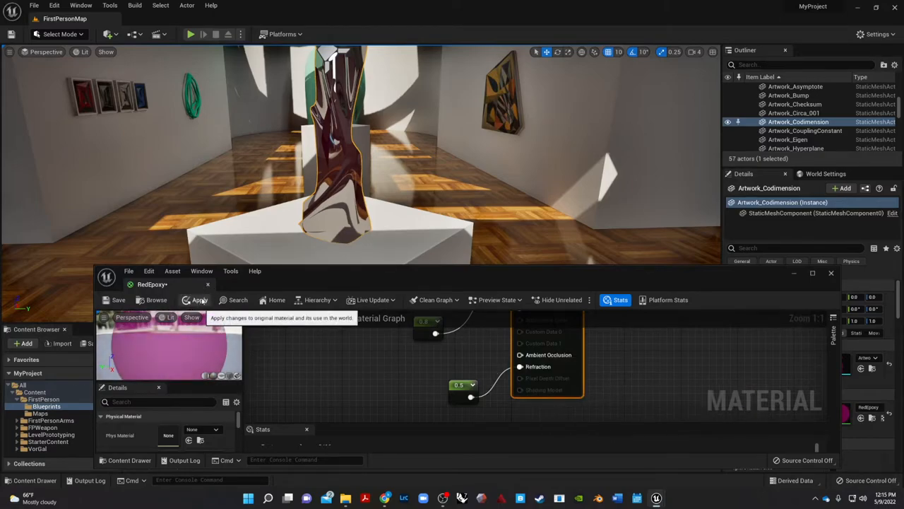
{"action": "left_click", "coordinate": [201, 299]}
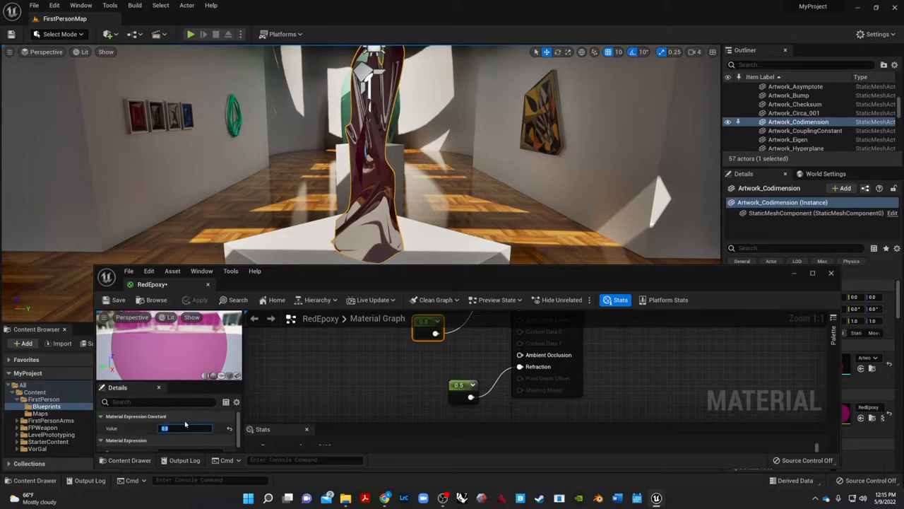
{"action": "type", "text": "0.9"}
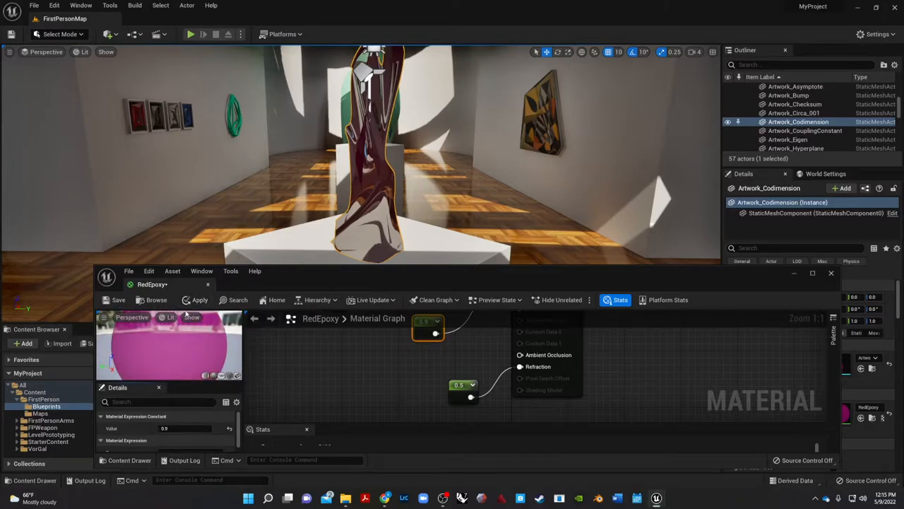
{"action": "mouse_move", "coordinate": [201, 300]}
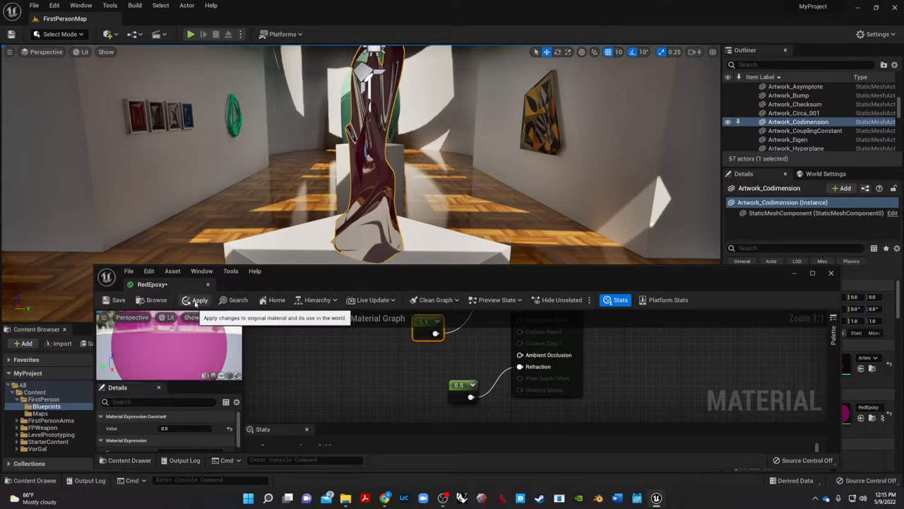
{"action": "left_click", "coordinate": [201, 300]}
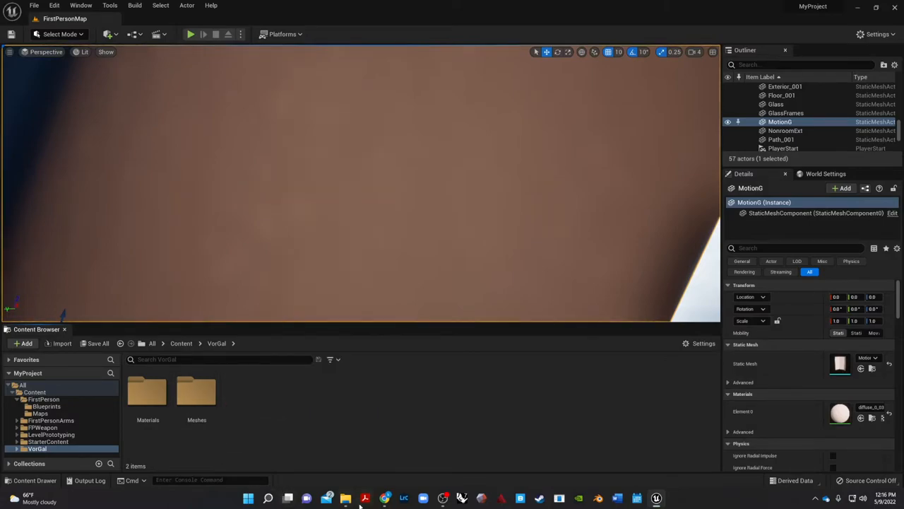
Import the colour-wheel JPEG into the VorSol folder and inspect the texture.
{"action": "left_click", "coordinate": [345, 497]}
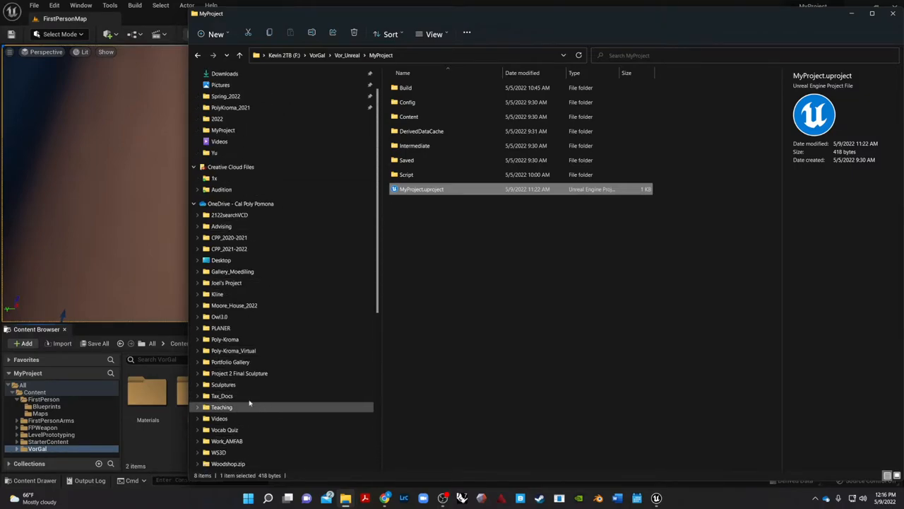
{"action": "mouse_move", "coordinate": [230, 362]}
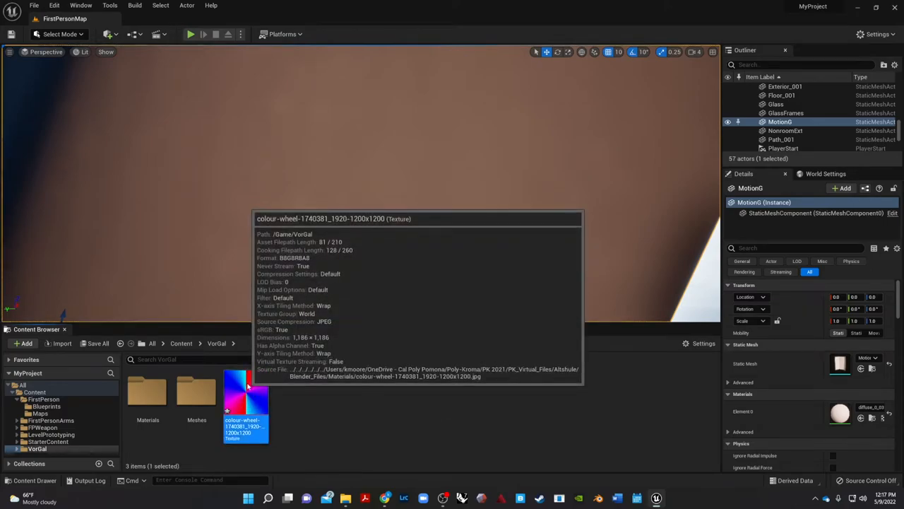
{"action": "double_click", "coordinate": [246, 398]}
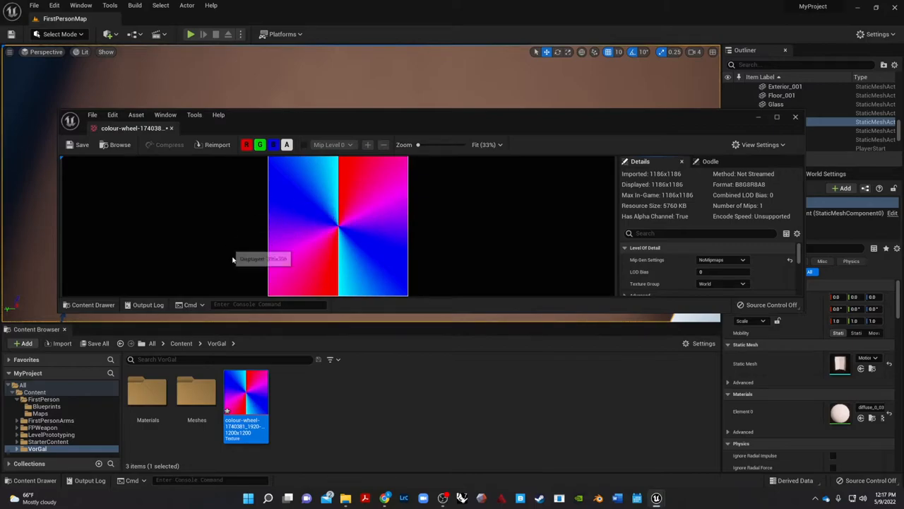
{"action": "mouse_move", "coordinate": [685, 146]}
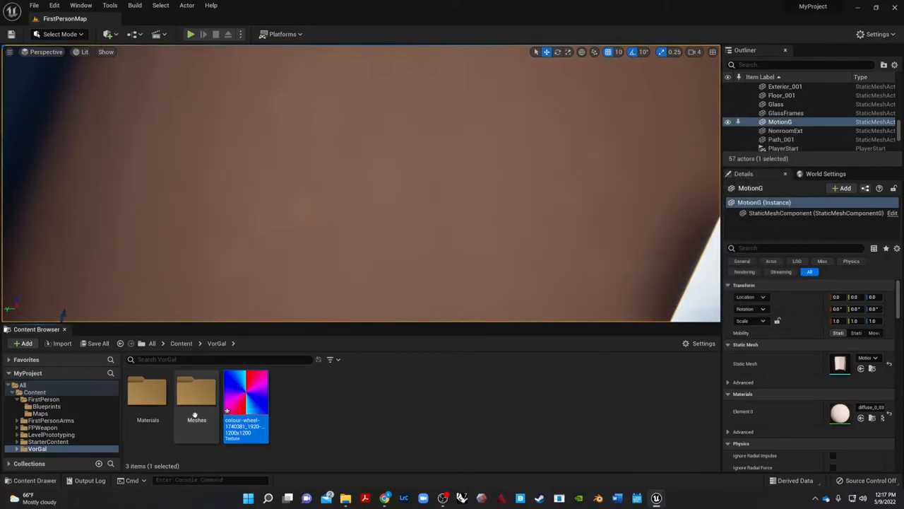
Create a material from the colour-wheel texture via its context menu.
{"action": "right_click", "coordinate": [246, 403]}
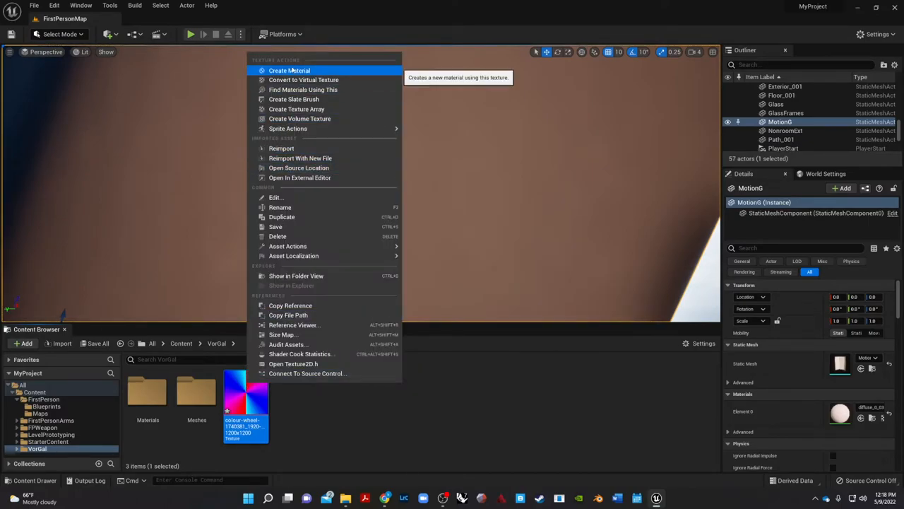
{"action": "left_click", "coordinate": [290, 70]}
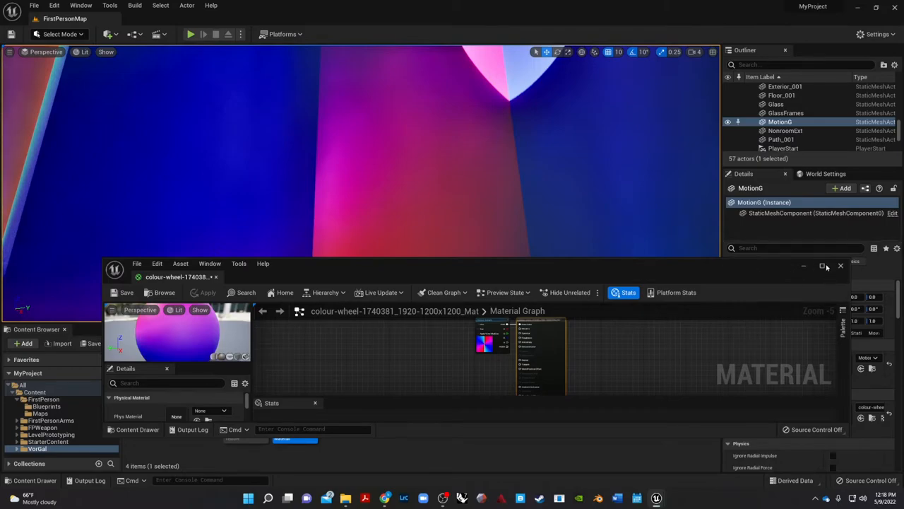
Feed a TexCoord node with tiling 20.0 into the colour-wheel Texture Sample's UVs.
{"action": "left_click", "coordinate": [824, 265]}
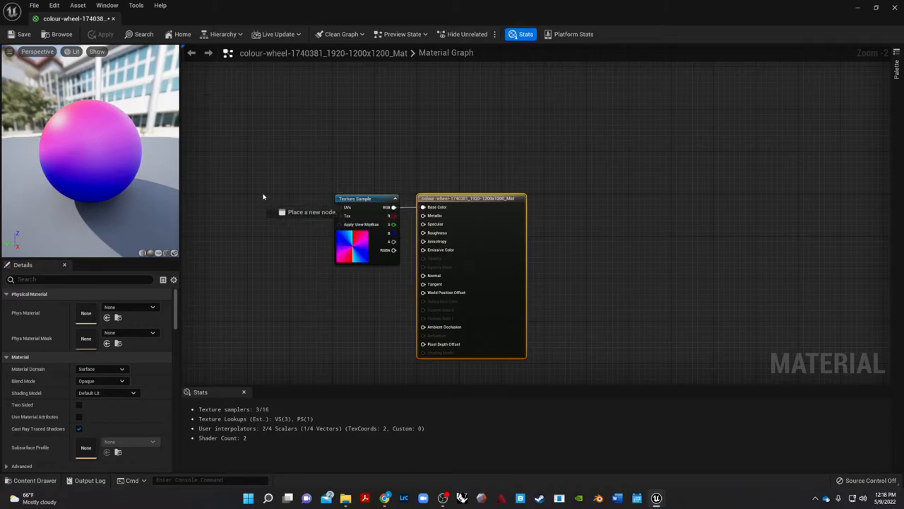
{"action": "type", "text": "texture"}
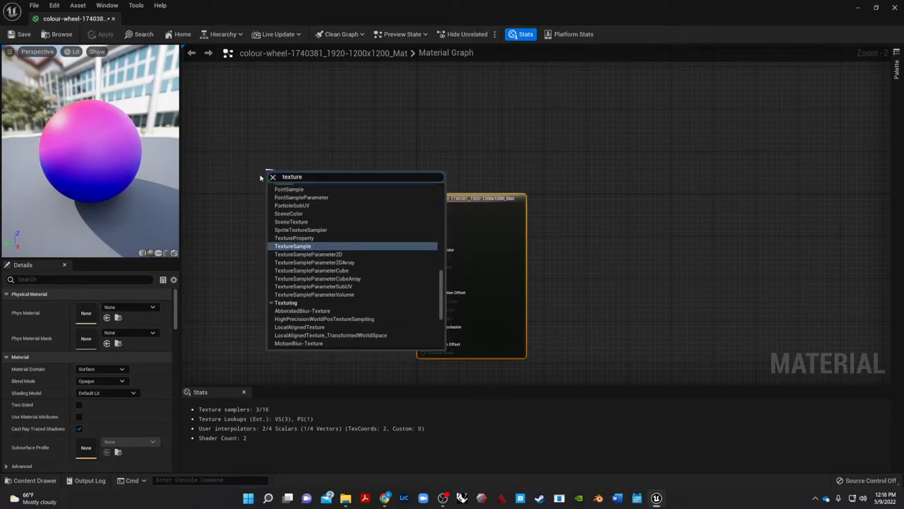
{"action": "mouse_move", "coordinate": [293, 246]}
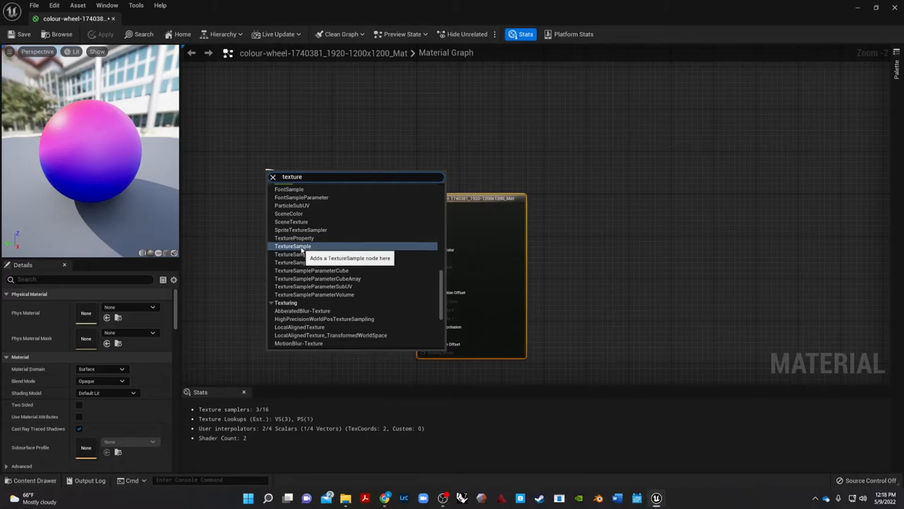
{"action": "left_click", "coordinate": [292, 246]}
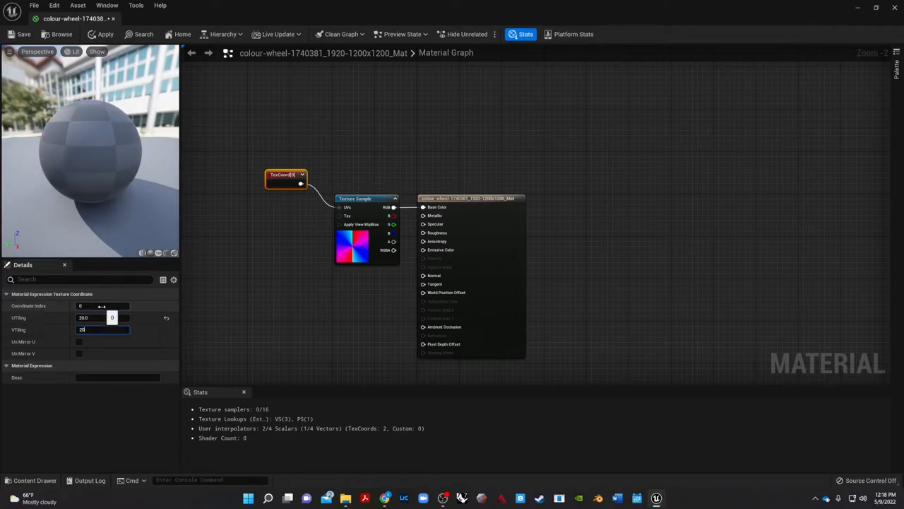
{"action": "type", "text": "20.0"}
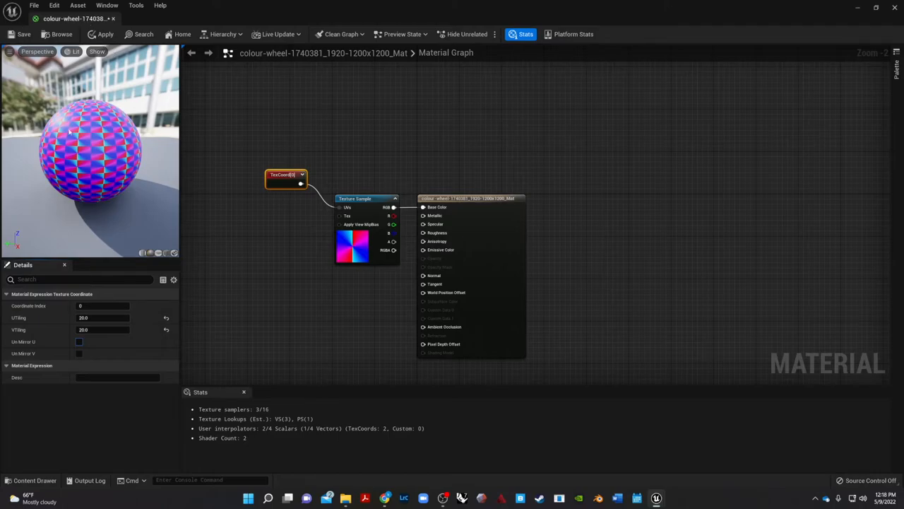
{"action": "mouse_move", "coordinate": [291, 250]}
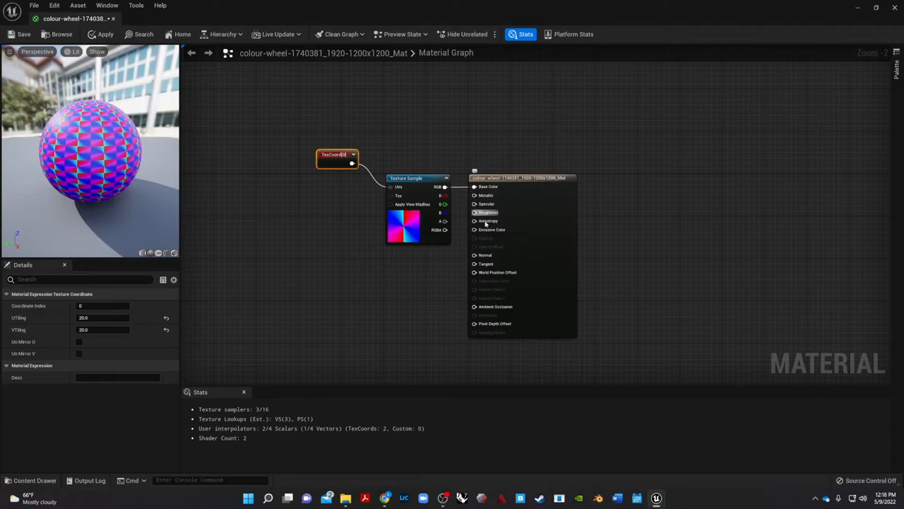
{"action": "mouse_move", "coordinate": [487, 229]}
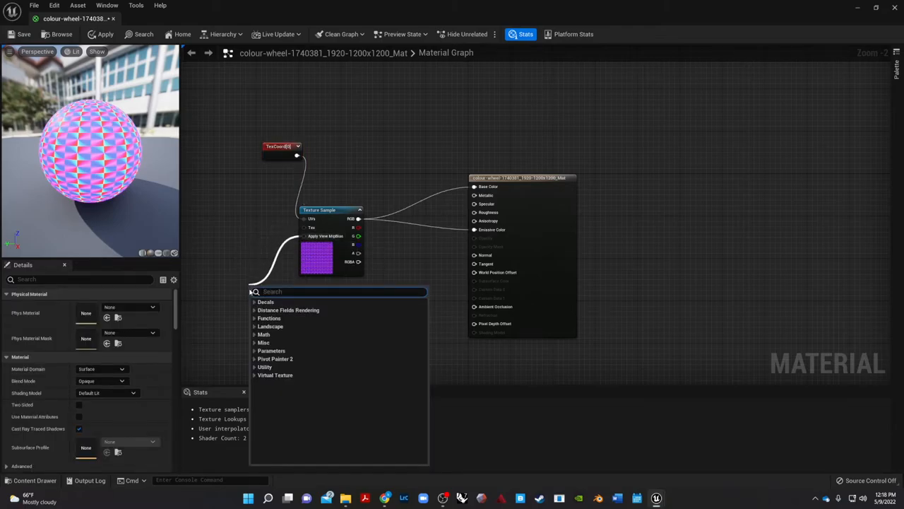
Add a Multiply node taking the texture RGB into Emissive Color.
{"action": "type", "text": "mu"}
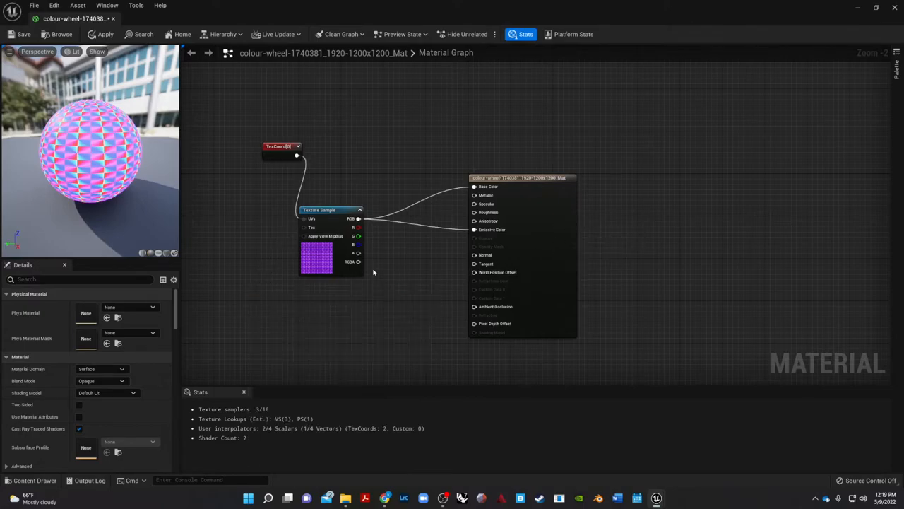
{"action": "type", "text": "m"}
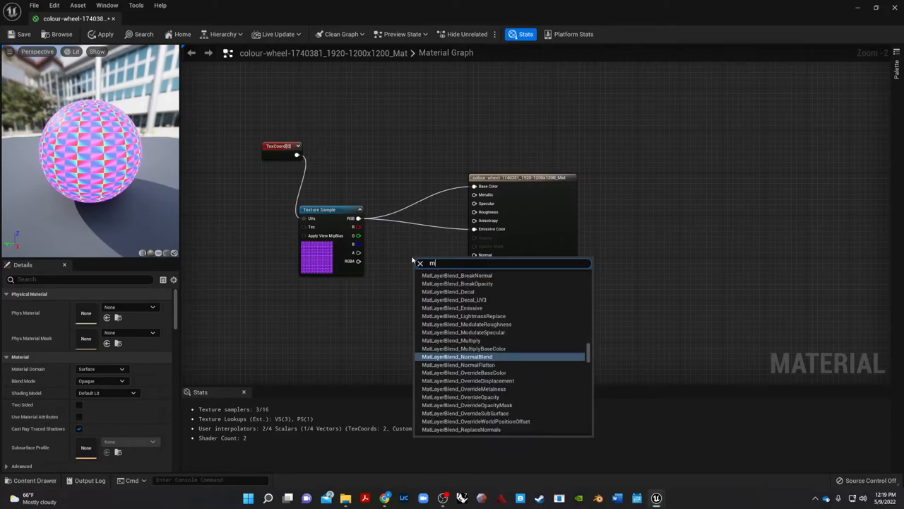
{"action": "type", "text": "ult"}
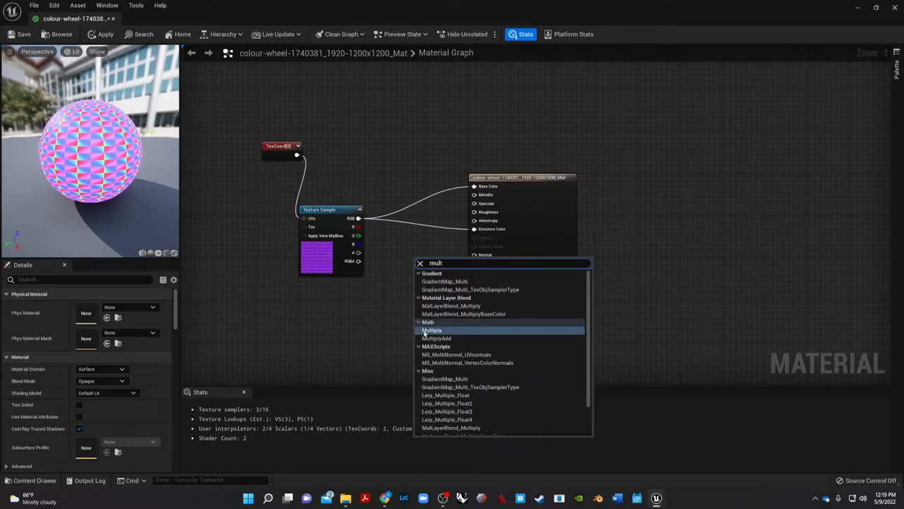
{"action": "left_click", "coordinate": [433, 331]}
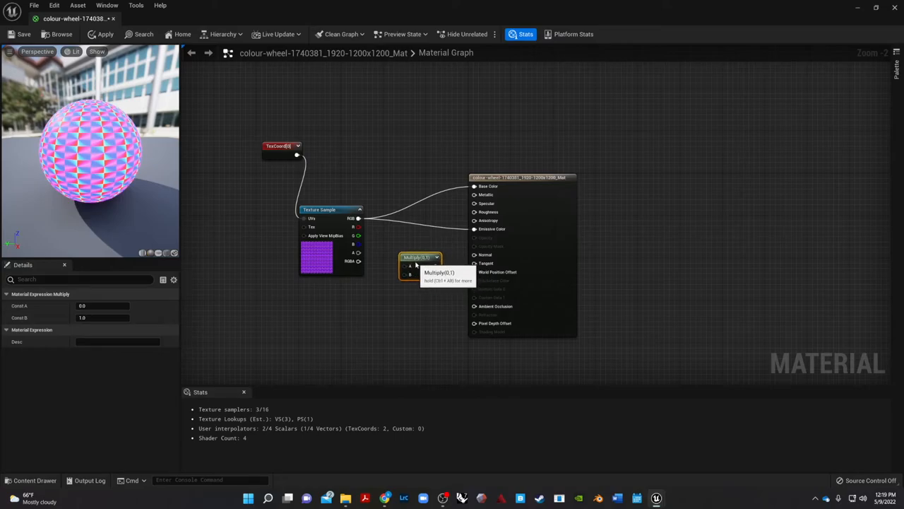
{"action": "mouse_move", "coordinate": [473, 229]}
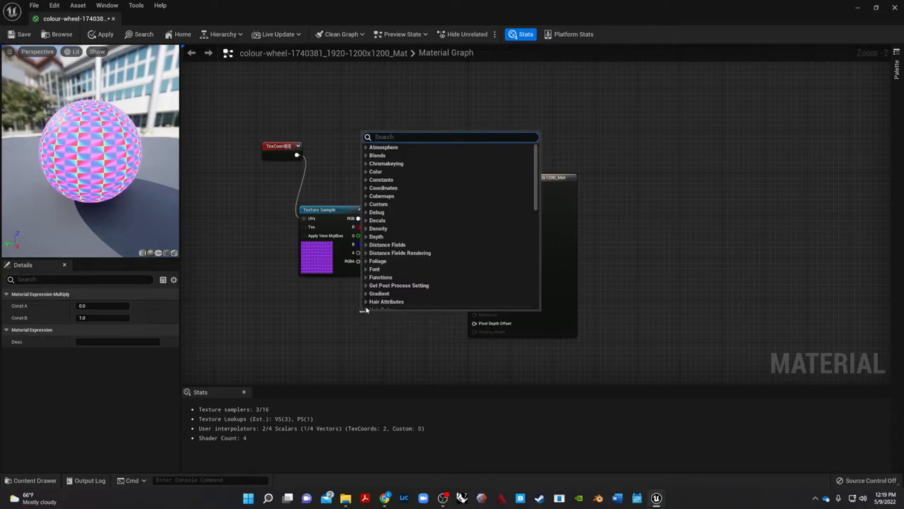
Add a Constant into the Multiply and raise its value (about 1.02 then 2.67) to brighten the glow.
{"action": "type", "text": "cons"}
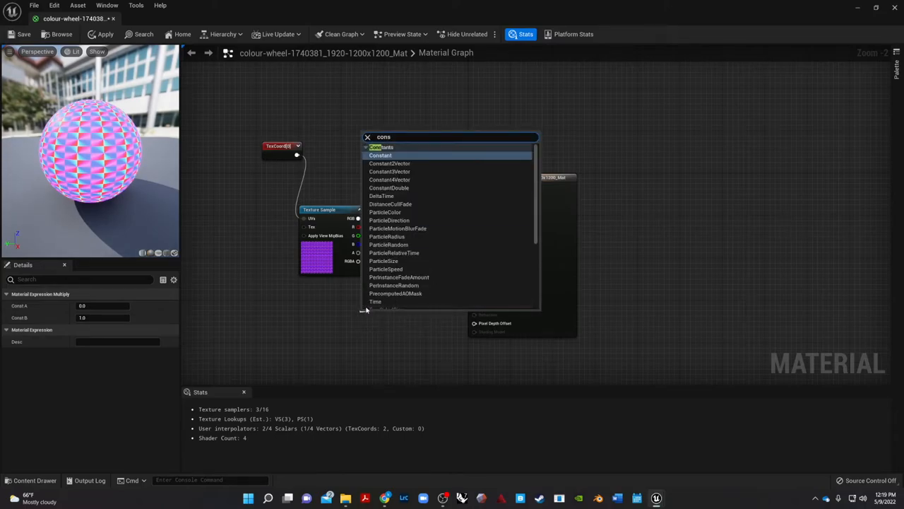
{"action": "left_click", "coordinate": [380, 154]}
{"action": "type", "text": "0.0064"}
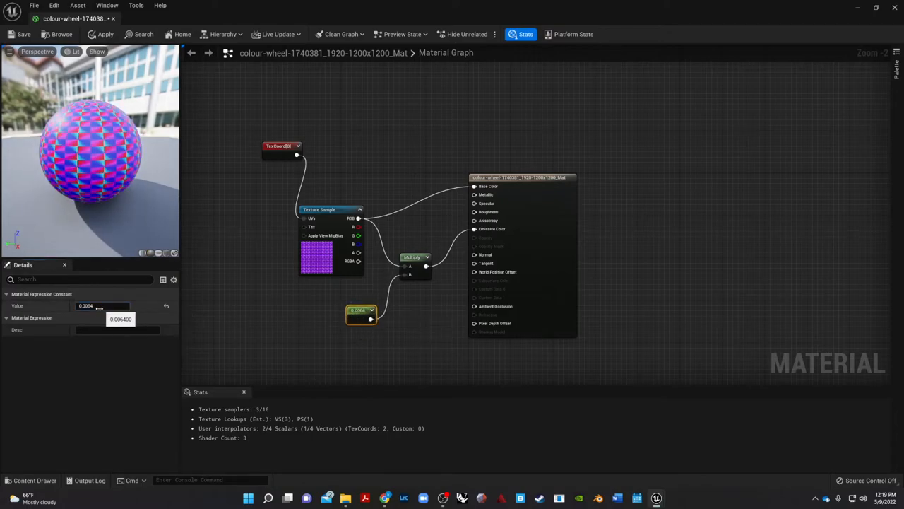
{"action": "type", "text": "1.024216"}
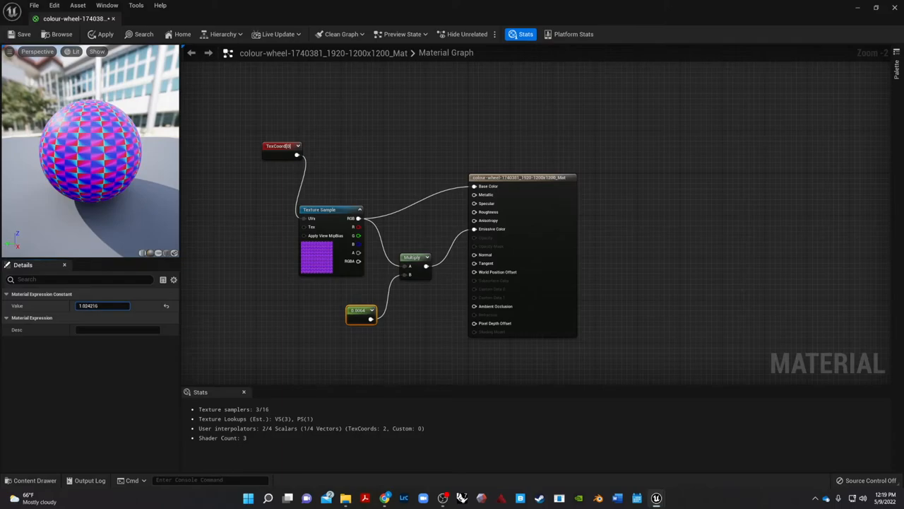
{"action": "type", "text": "2.666771"}
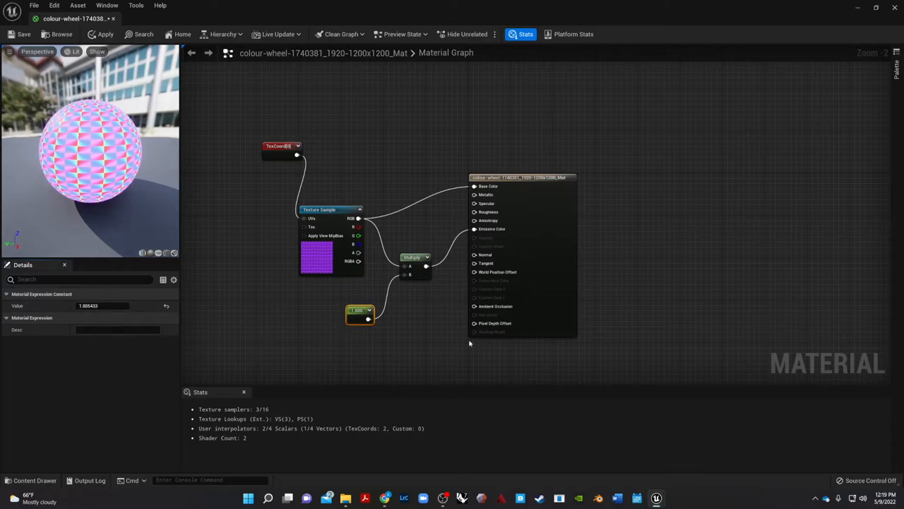
{"action": "mouse_move", "coordinate": [281, 300]}
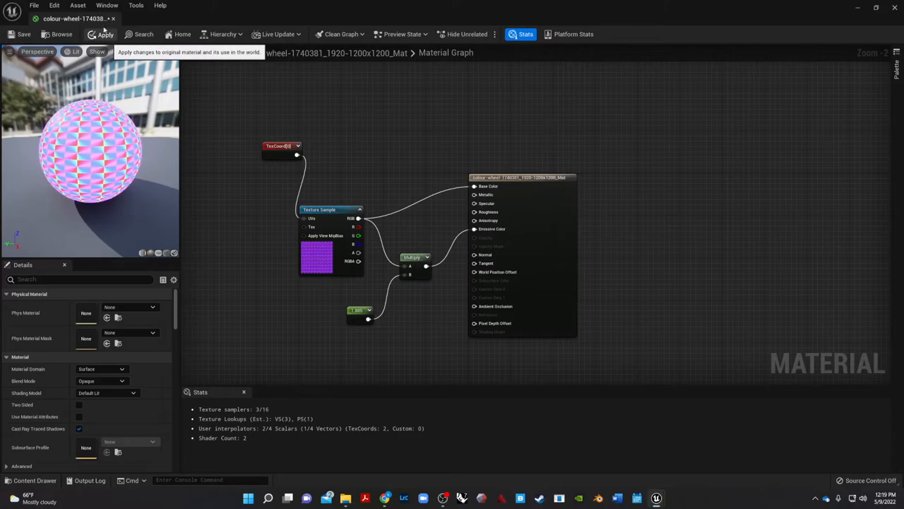
{"action": "mouse_move", "coordinate": [418, 331]}
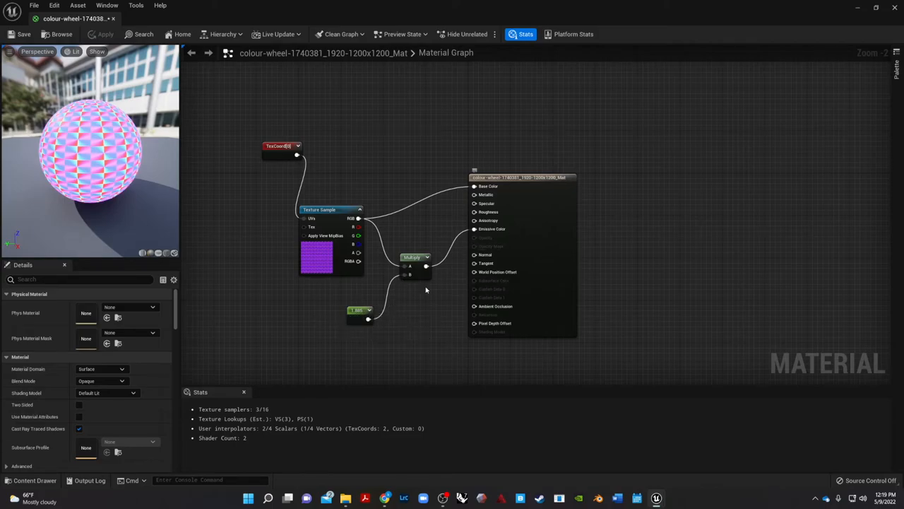
{"action": "mouse_move", "coordinate": [452, 260]}
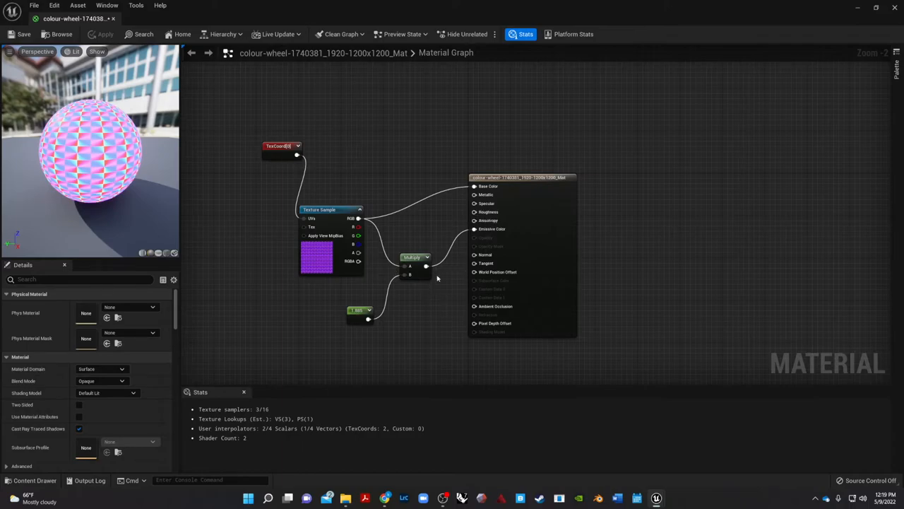
{"action": "mouse_move", "coordinate": [167, 119]}
{"action": "type", "text": "r"}
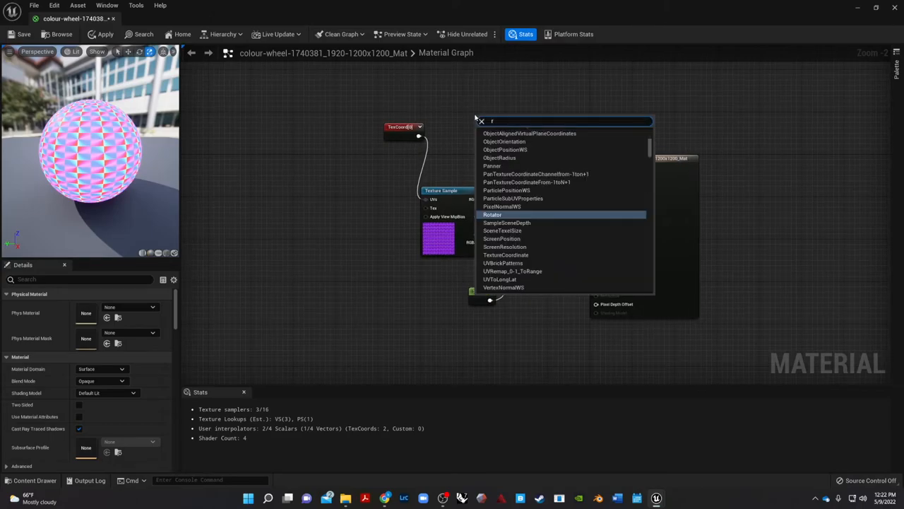
Insert a Rotator between the TexCoord node and the texture's UVs.
{"action": "left_click", "coordinate": [492, 215]}
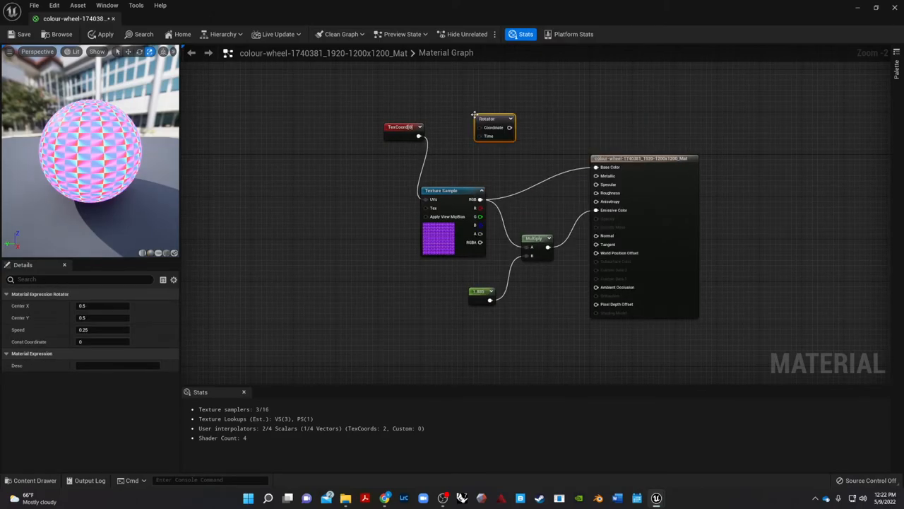
{"action": "left_click_drag", "start_coordinate": [495, 119], "coordinate": [412, 170]}
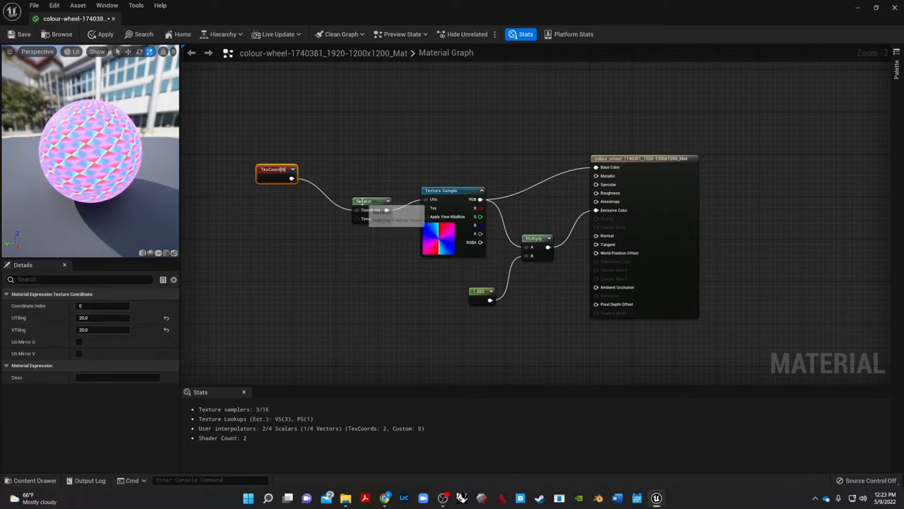
{"action": "left_click", "coordinate": [373, 201]}
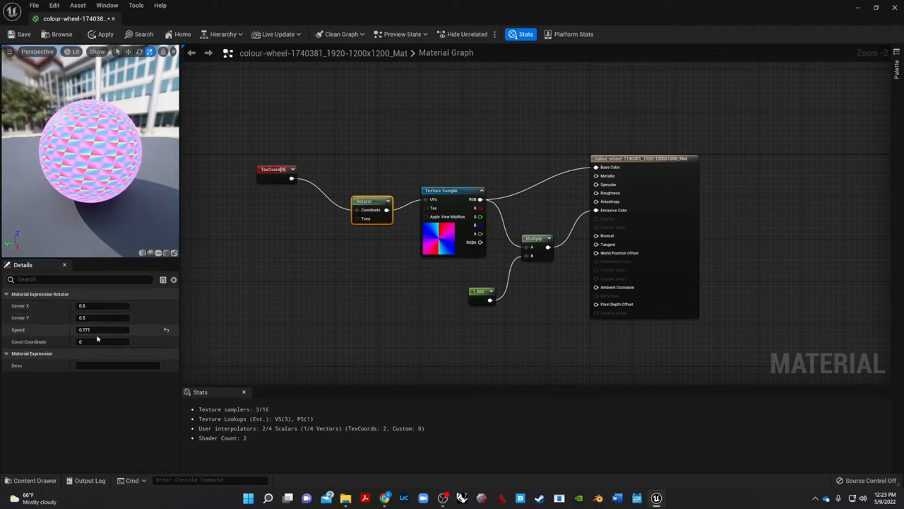
Adjust the Rotator's centre (X about 1.28) and lower its speed in Details.
{"action": "left_click_drag", "start_coordinate": [101, 330], "coordinate": [88, 329]}
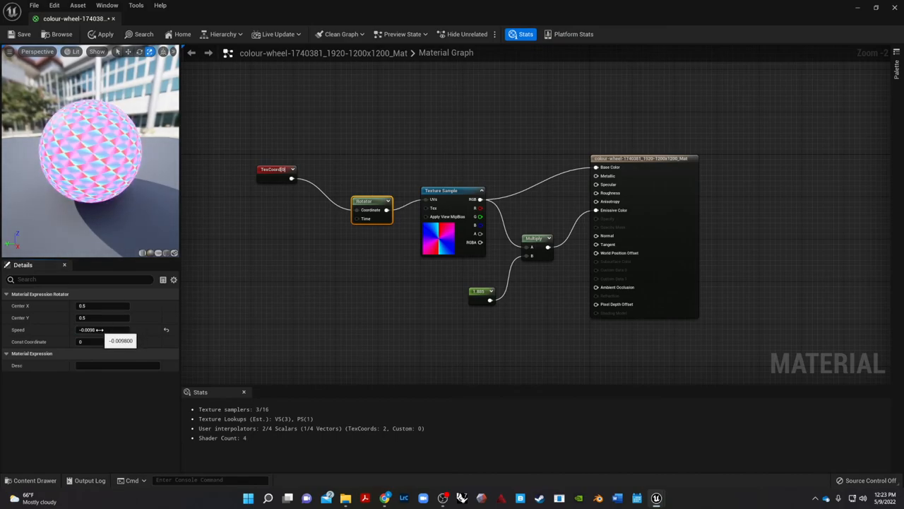
{"action": "left_click_drag", "start_coordinate": [102, 317], "coordinate": [110, 317]}
{"action": "type", "text": "0.7432"}
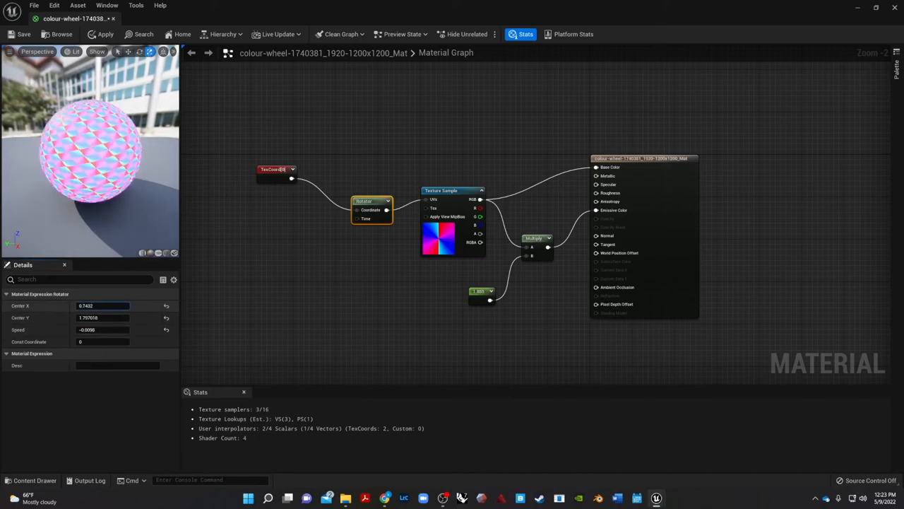
{"action": "type", "text": "1.281472"}
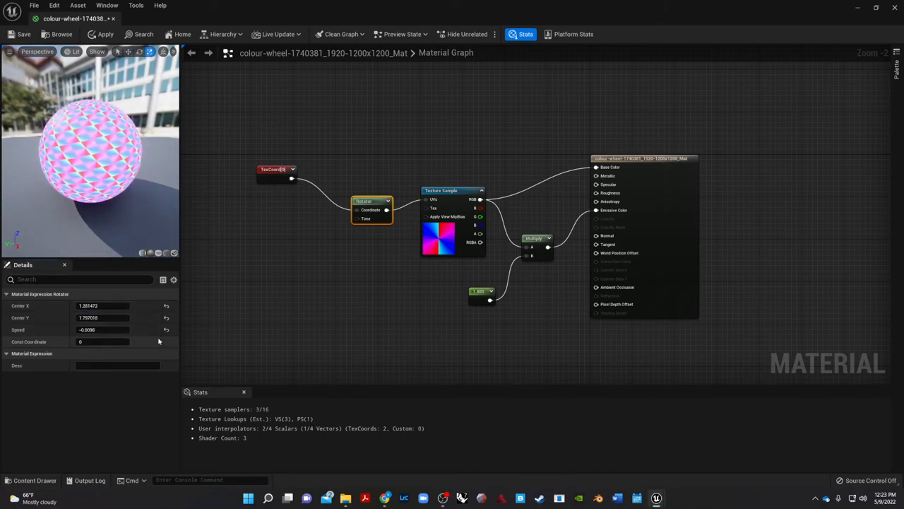
{"action": "left_click", "coordinate": [102, 330]}
{"action": "type", "text": "0.1"}
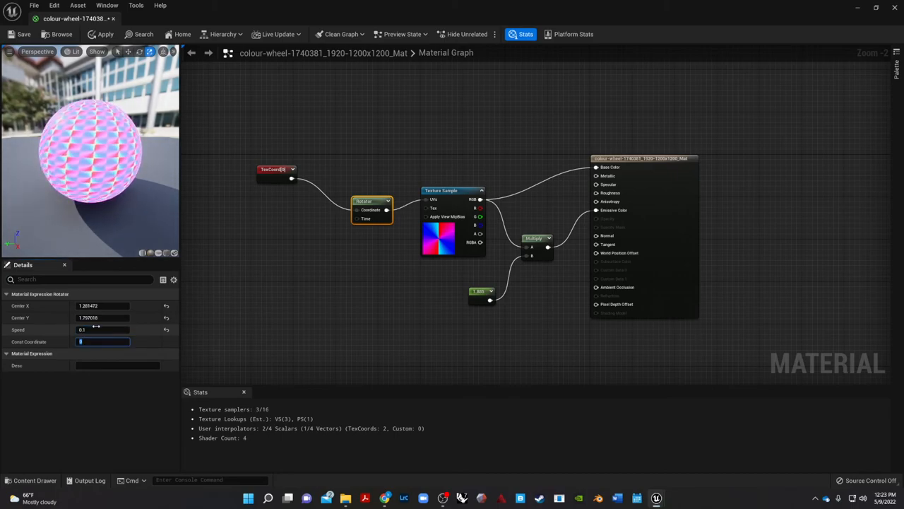
{"action": "left_click", "coordinate": [105, 34]}
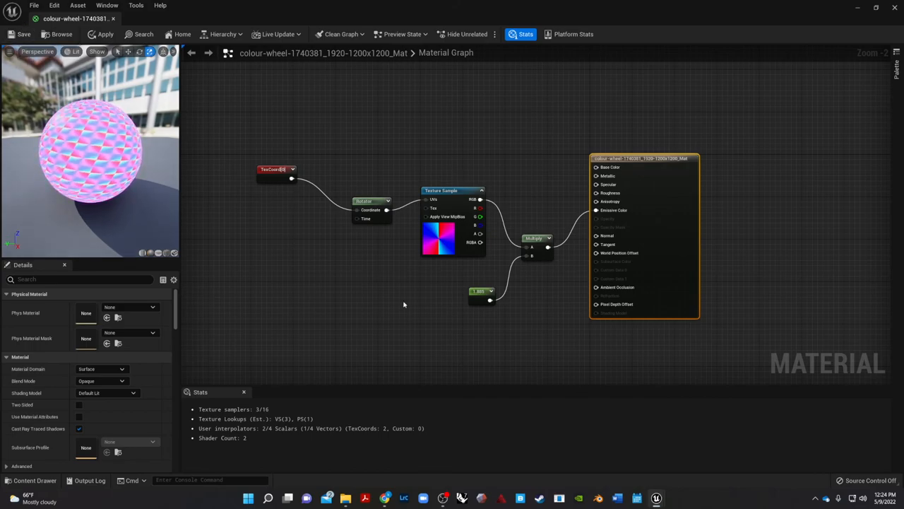
{"action": "mouse_move", "coordinate": [24, 34]}
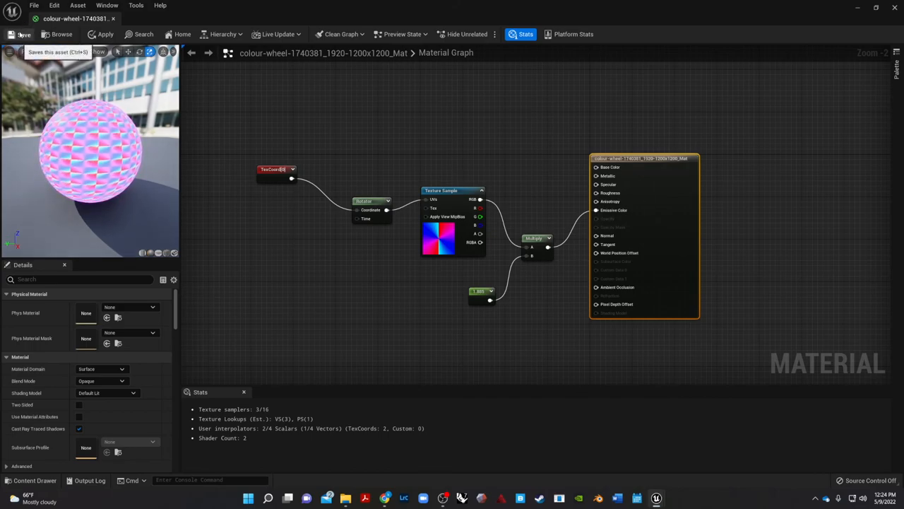
Save the rotating colour-wheel material asset.
{"action": "left_click", "coordinate": [22, 33]}
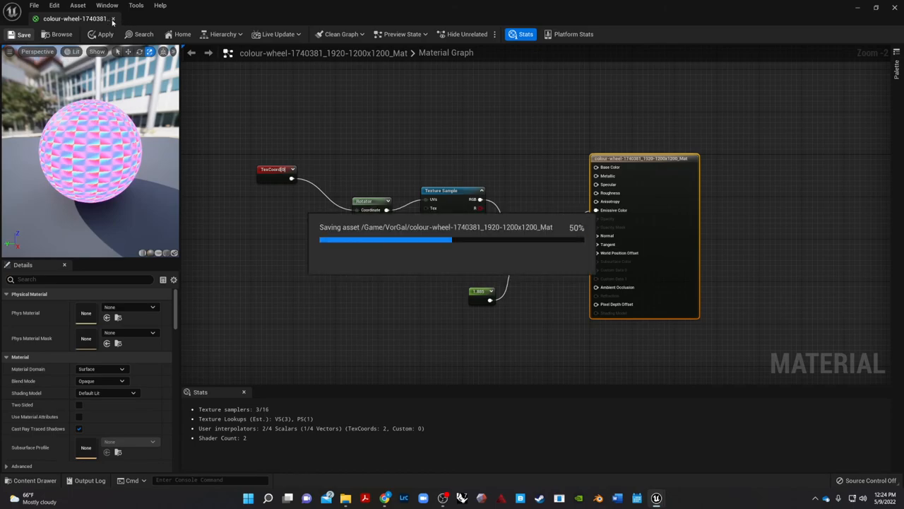